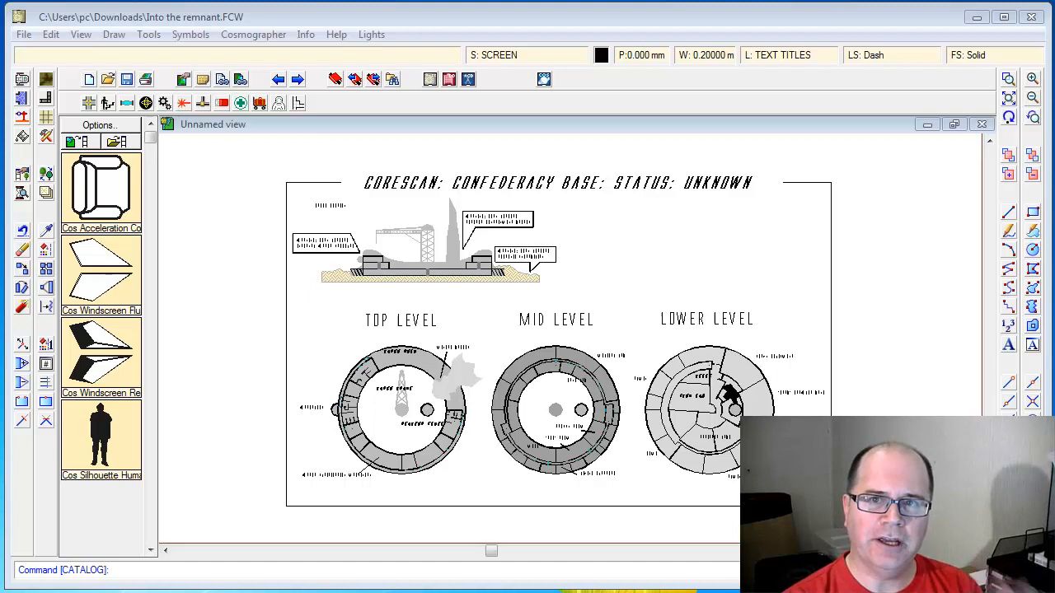
{"action": "mouse_move", "coordinate": [460, 391]}
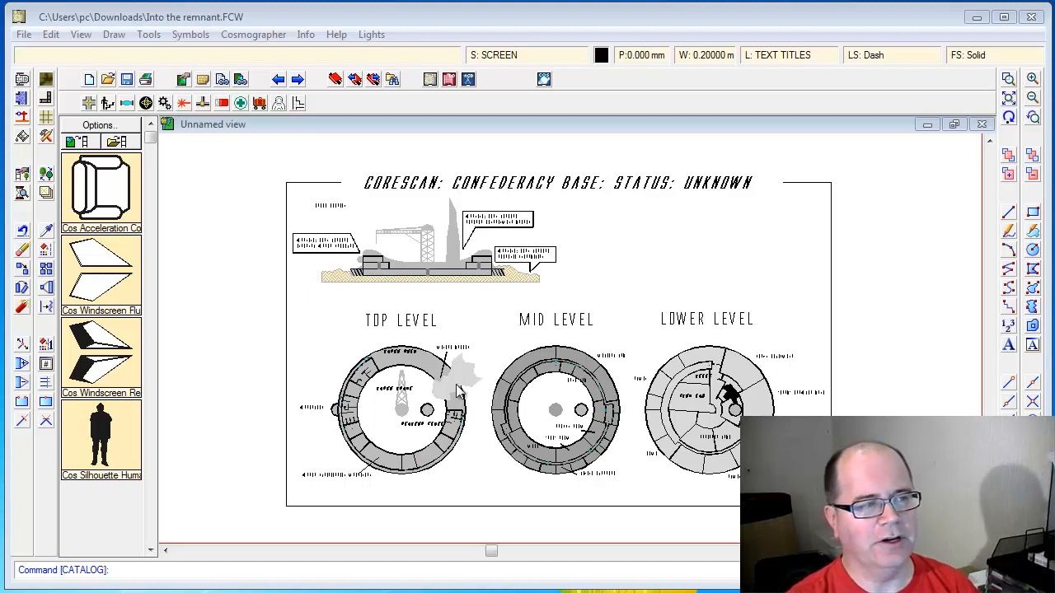
{"action": "mouse_move", "coordinate": [440, 217]}
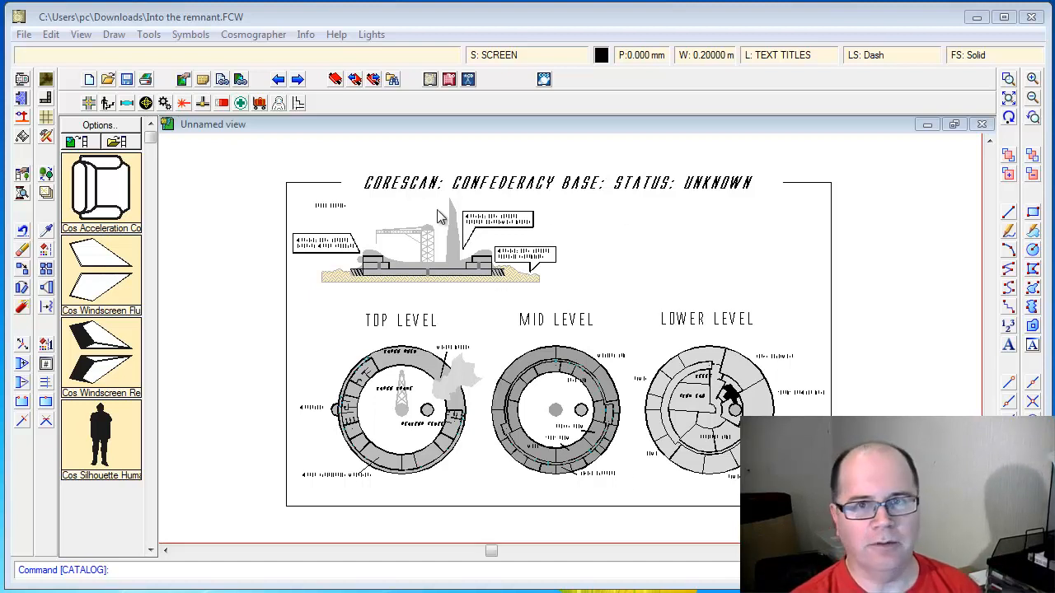
{"action": "mouse_move", "coordinate": [336, 208]}
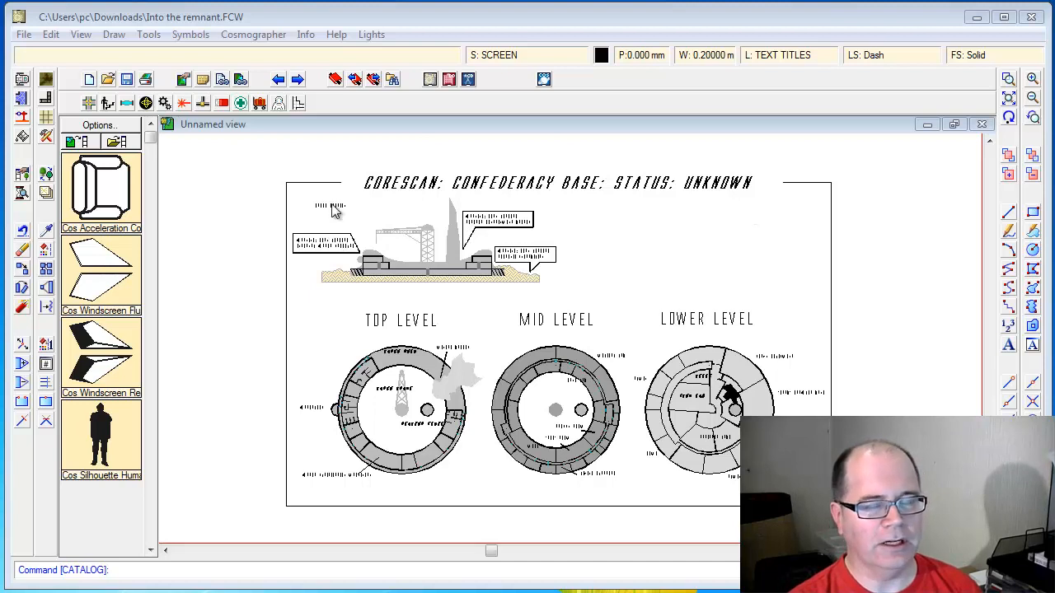
{"action": "mouse_move", "coordinate": [463, 250]}
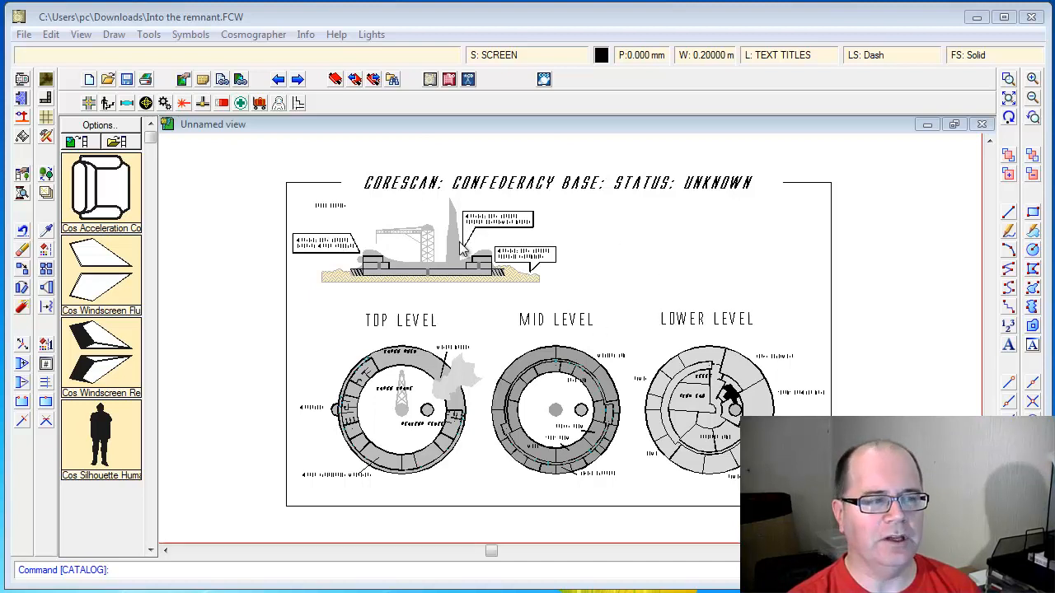
{"action": "mouse_move", "coordinate": [330, 257]}
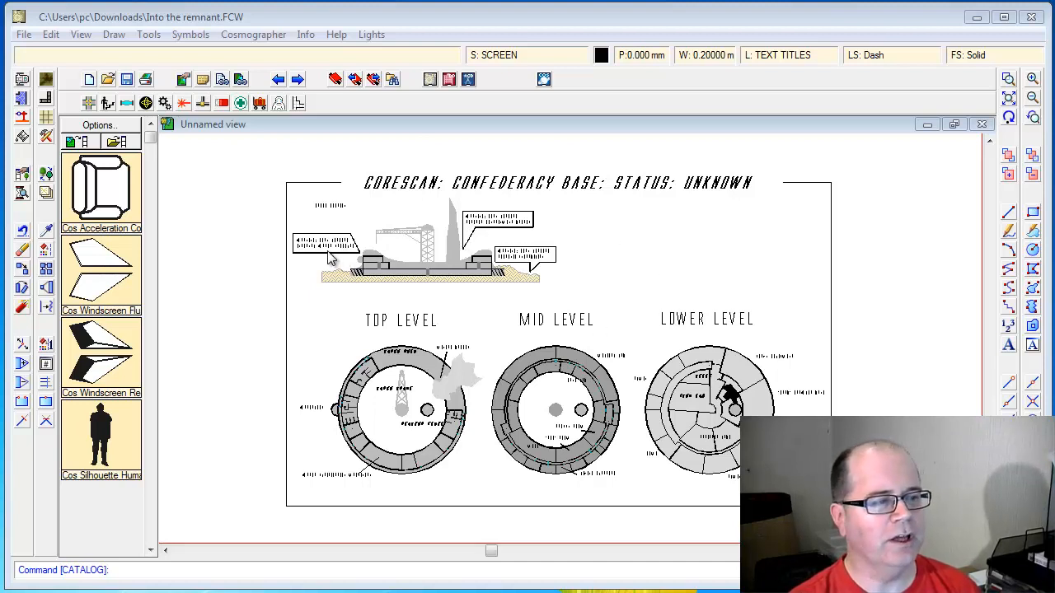
{"action": "mouse_move", "coordinate": [532, 269]}
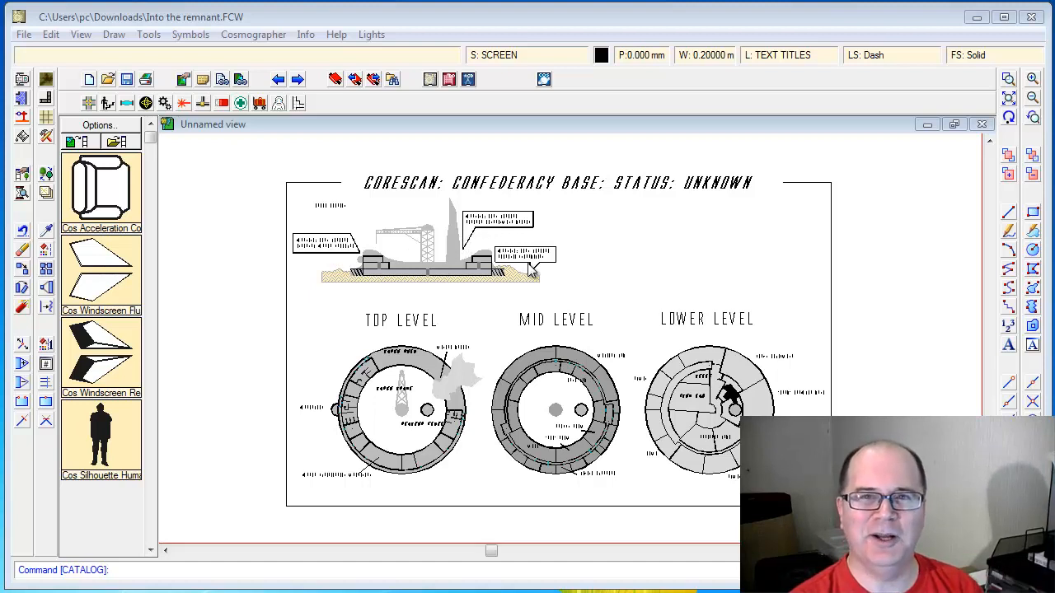
{"action": "mouse_move", "coordinate": [330, 216]}
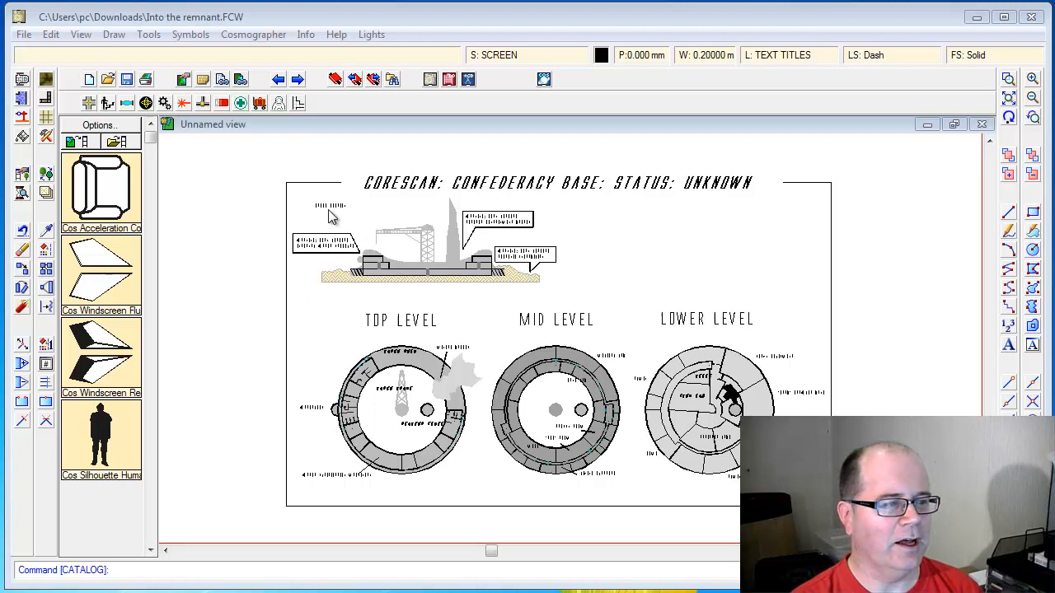
{"action": "mouse_move", "coordinate": [385, 330]}
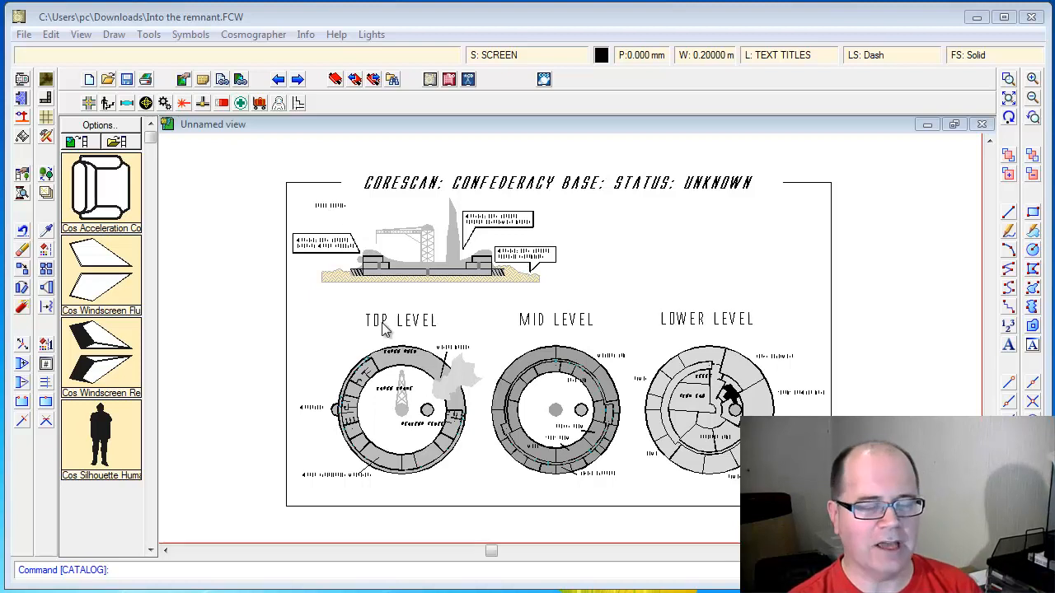
{"action": "mouse_move", "coordinate": [750, 334]}
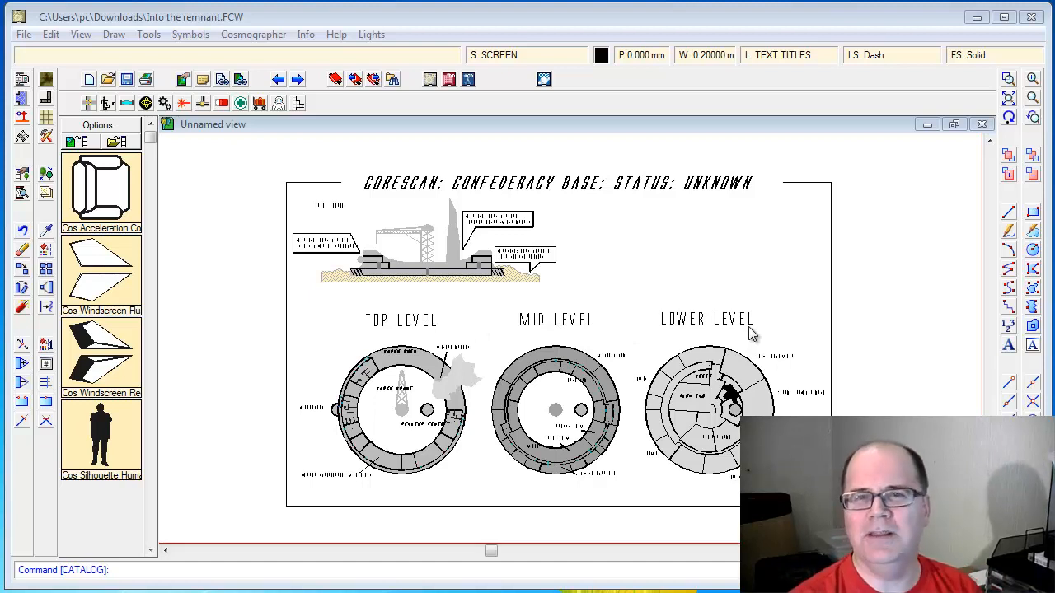
{"action": "mouse_move", "coordinate": [982, 91]}
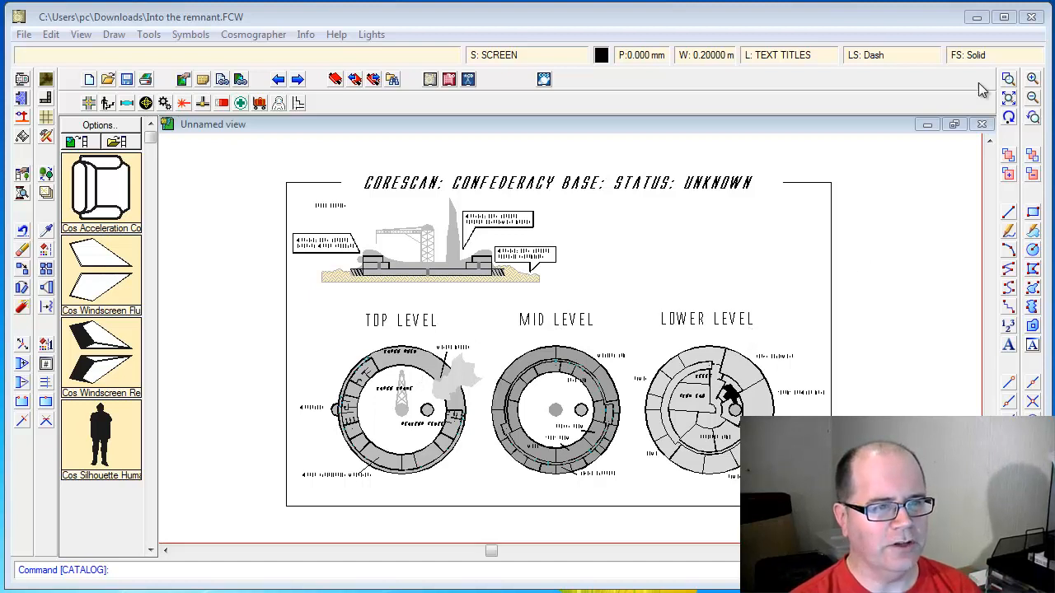
- Zoom Window around the Top Level ring so Cargo Hold and Miners Breech labels are readable
{"action": "left_click", "coordinate": [1008, 78]}
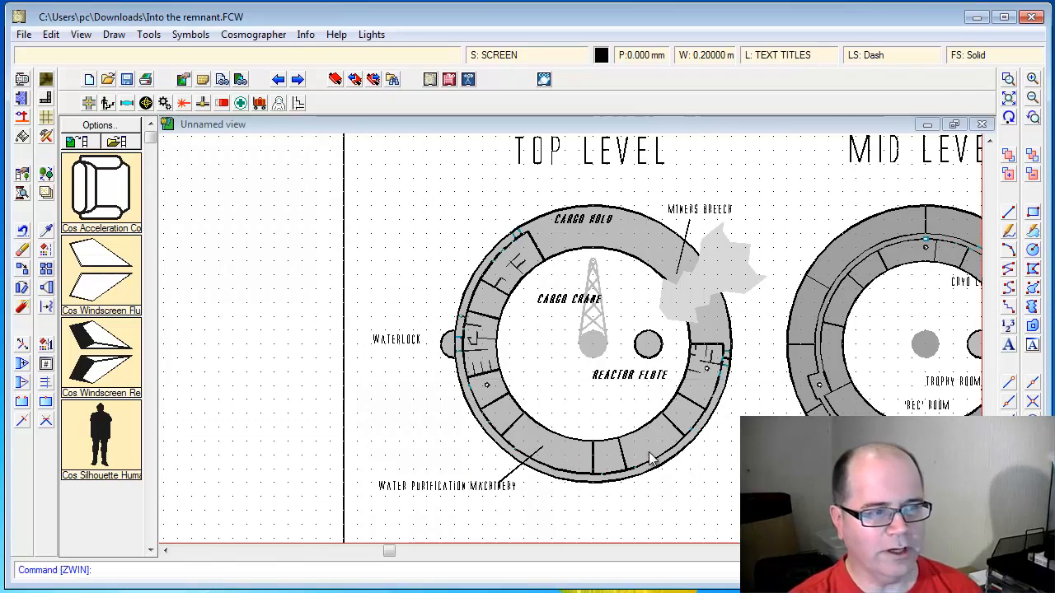
{"action": "mouse_move", "coordinate": [668, 274]}
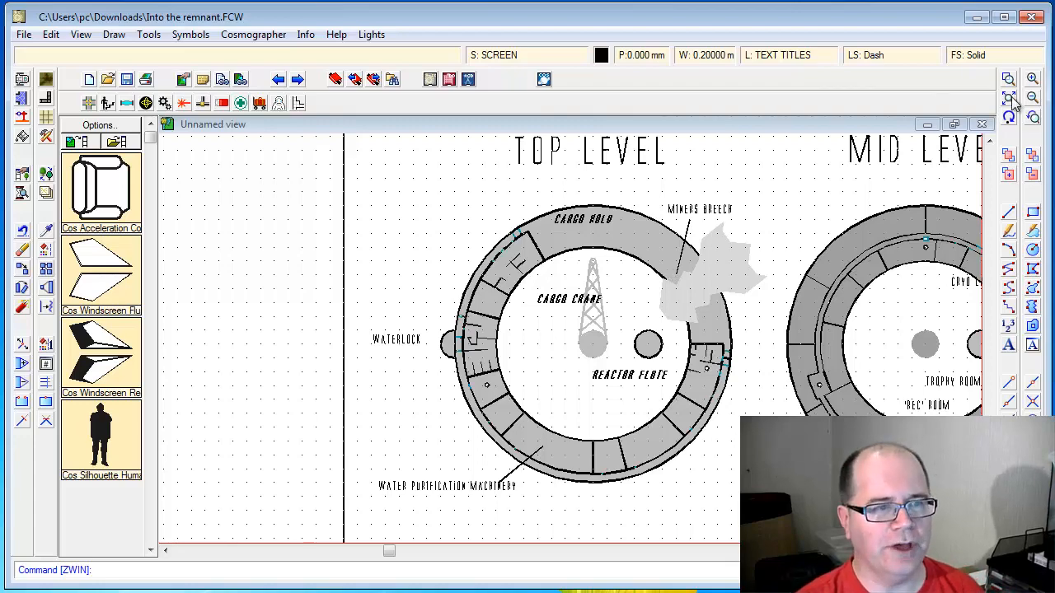
- Zoom to the full map extents and create a layer named GM ONLY
{"action": "left_click", "coordinate": [1033, 96]}
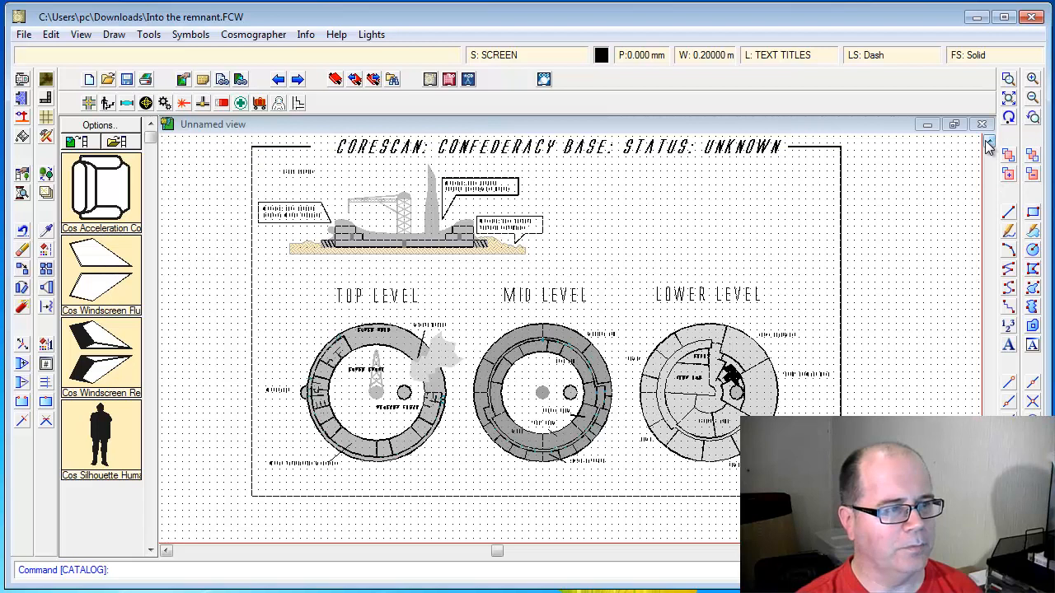
{"action": "mouse_move", "coordinate": [717, 284]}
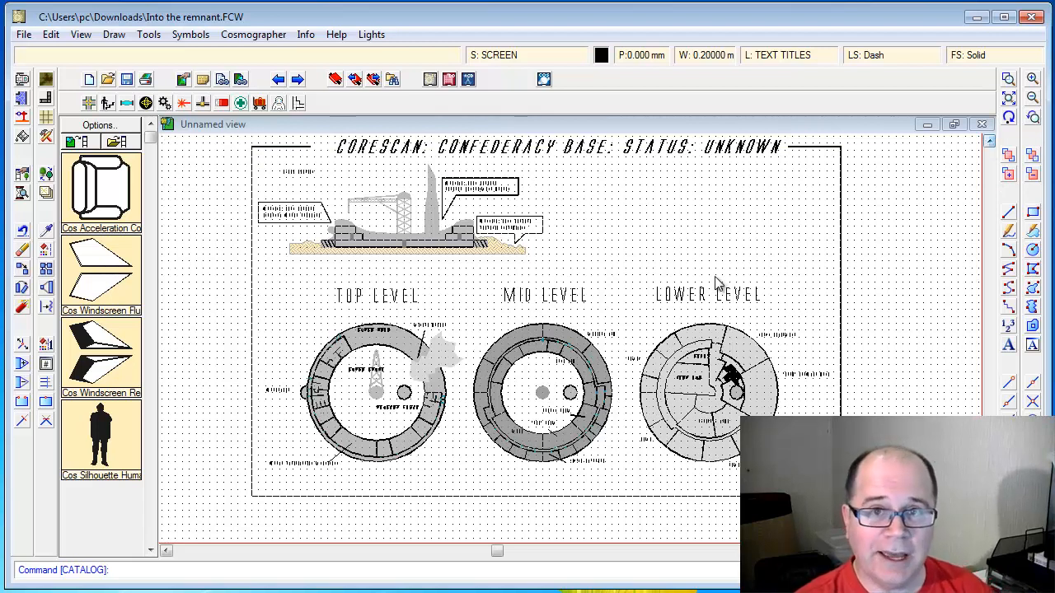
{"action": "mouse_move", "coordinate": [796, 56]}
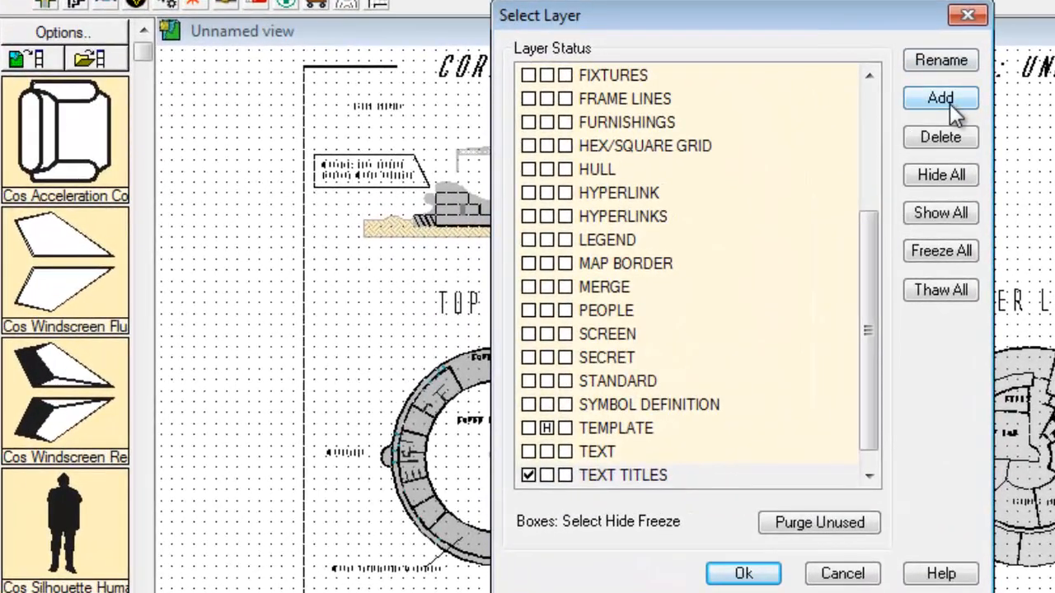
{"action": "left_click", "coordinate": [940, 97]}
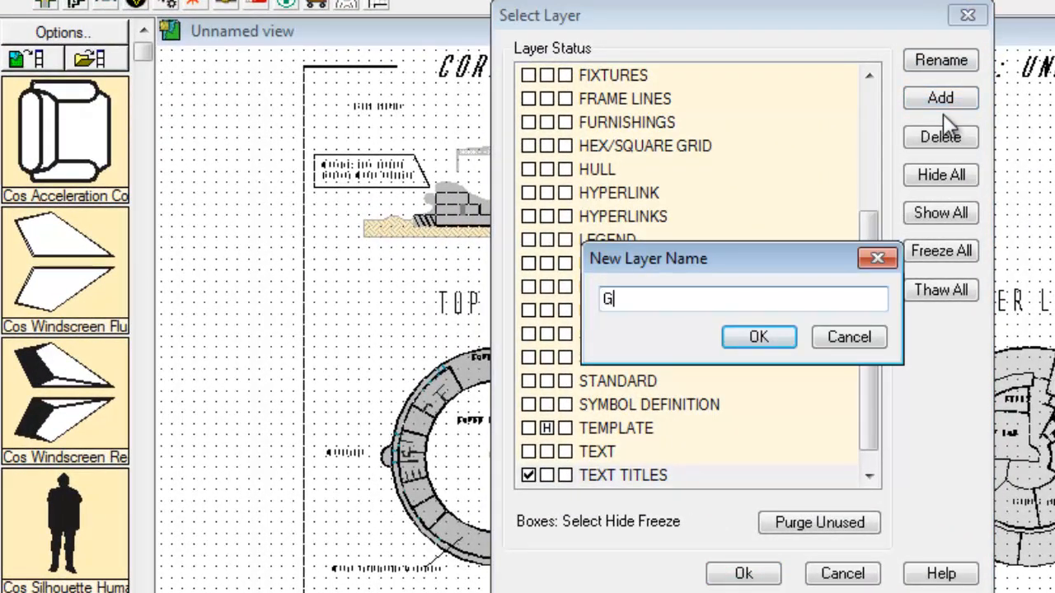
{"action": "type", "text": "M ONLY"}
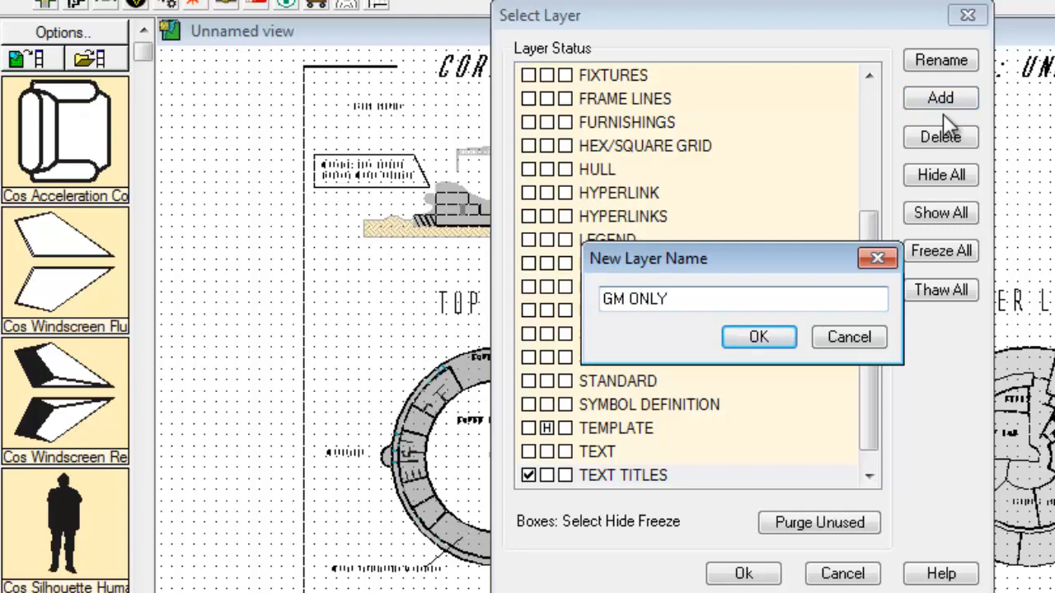
{"action": "left_click", "coordinate": [758, 337]}
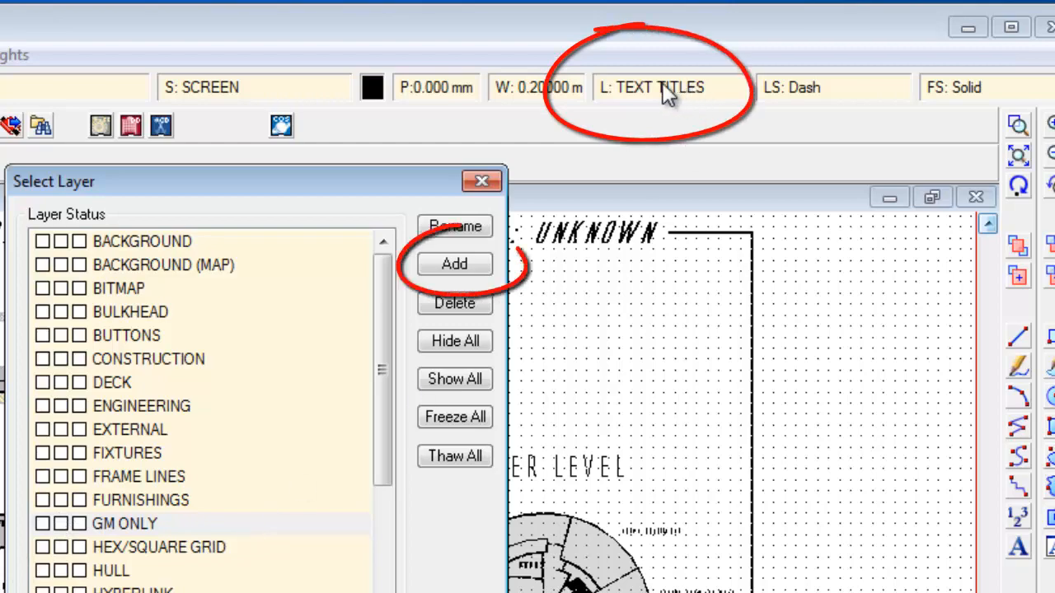
{"action": "left_click", "coordinate": [42, 524]}
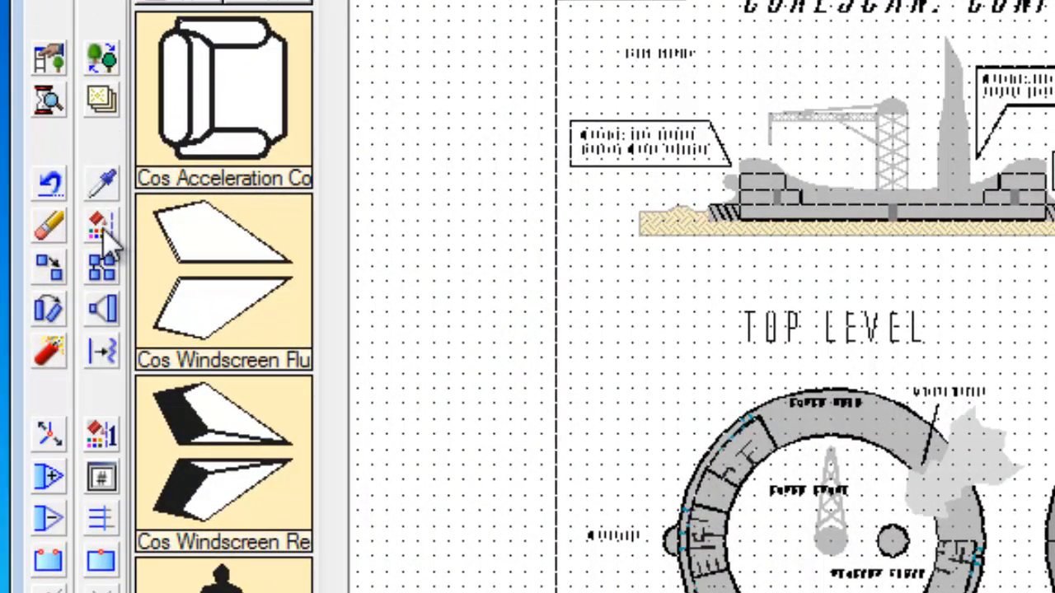
{"action": "mouse_move", "coordinate": [99, 248]}
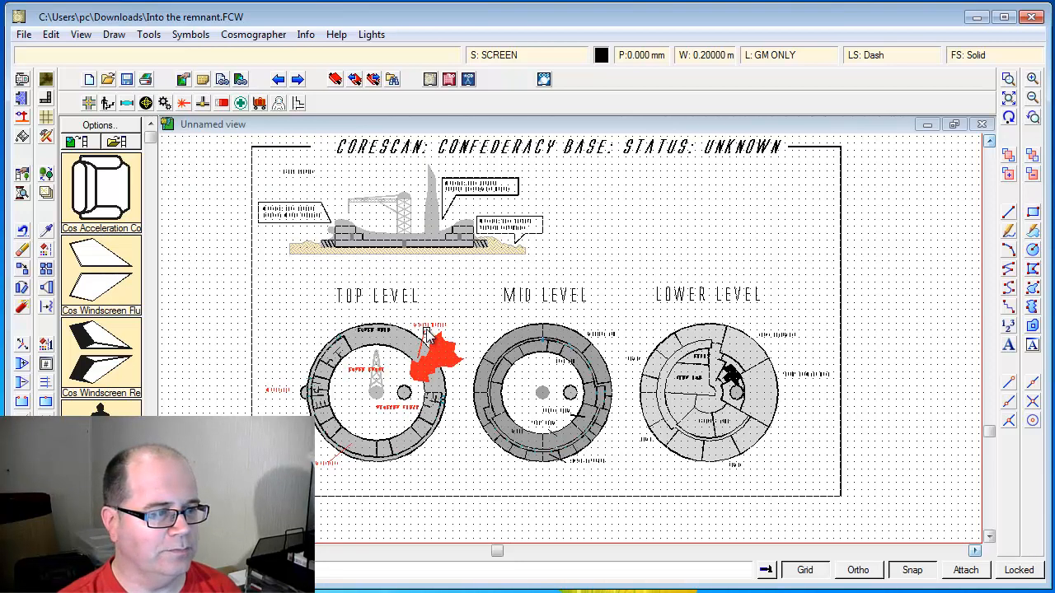
{"action": "mouse_move", "coordinate": [633, 344]}
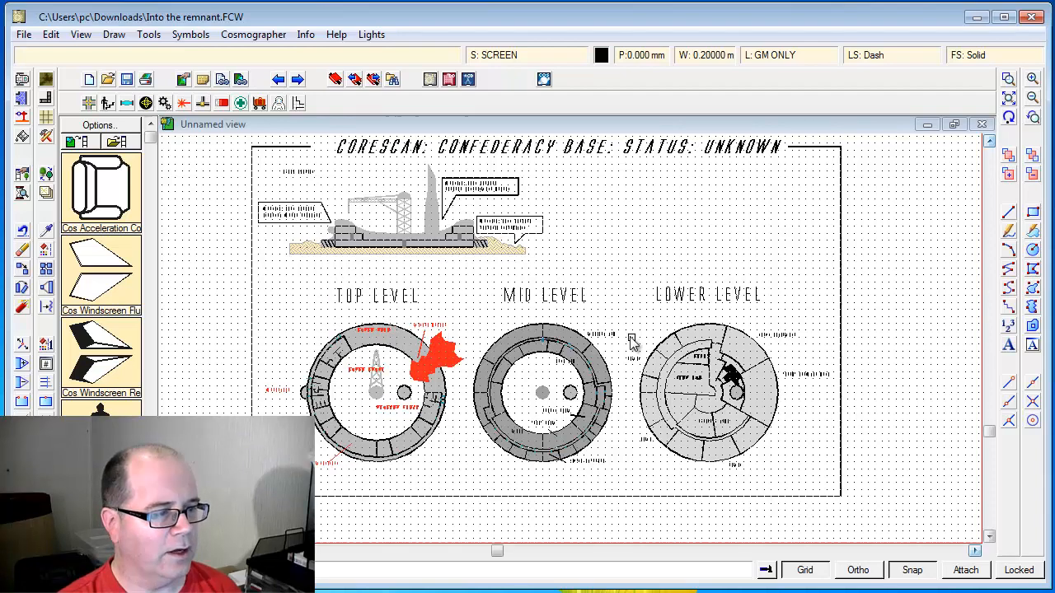
{"action": "mouse_move", "coordinate": [626, 350]}
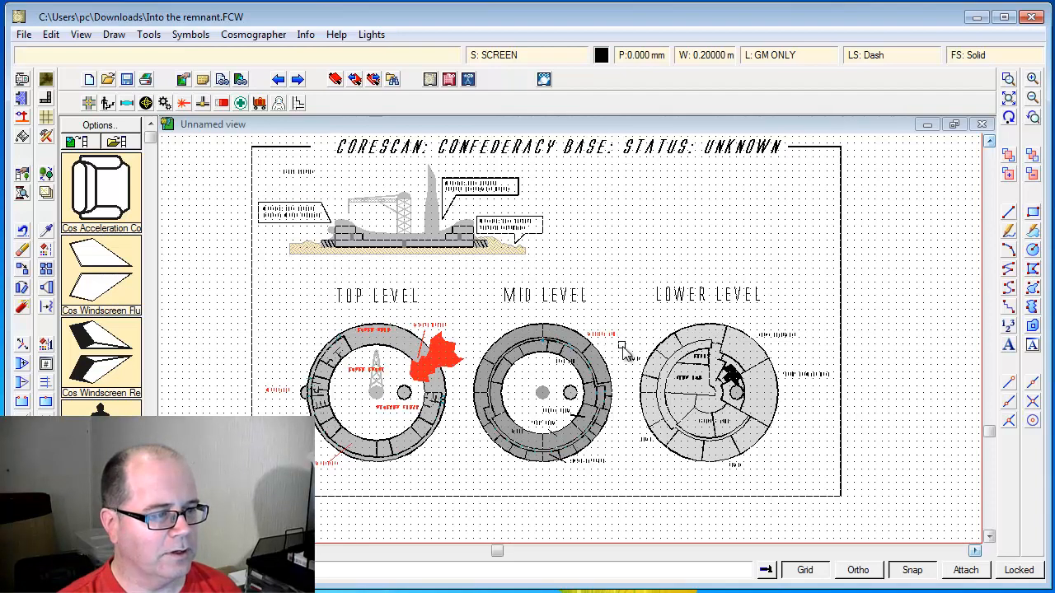
{"action": "mouse_move", "coordinate": [575, 435]}
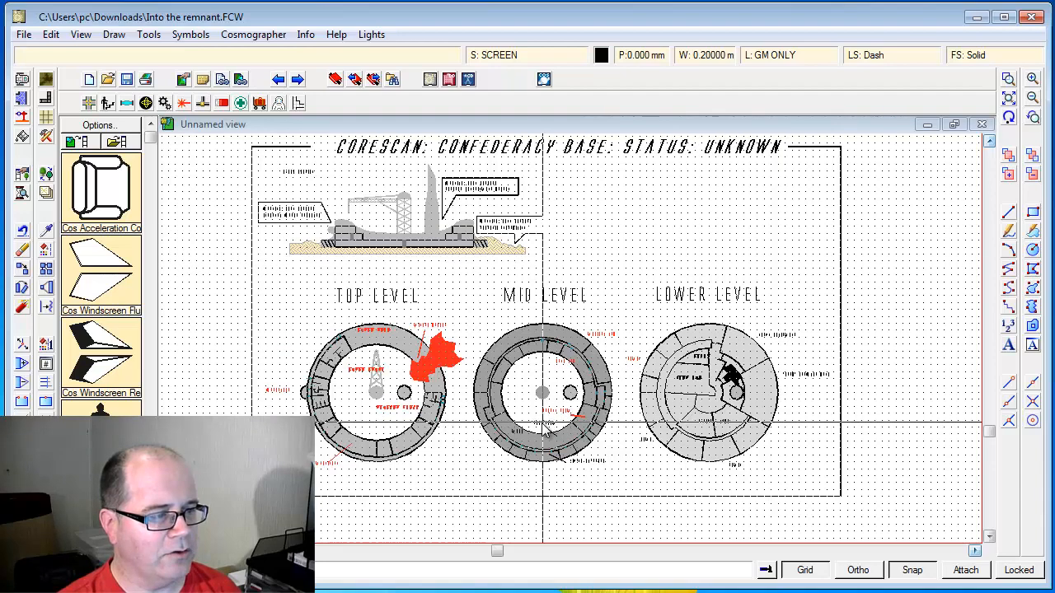
{"action": "mouse_move", "coordinate": [528, 445]}
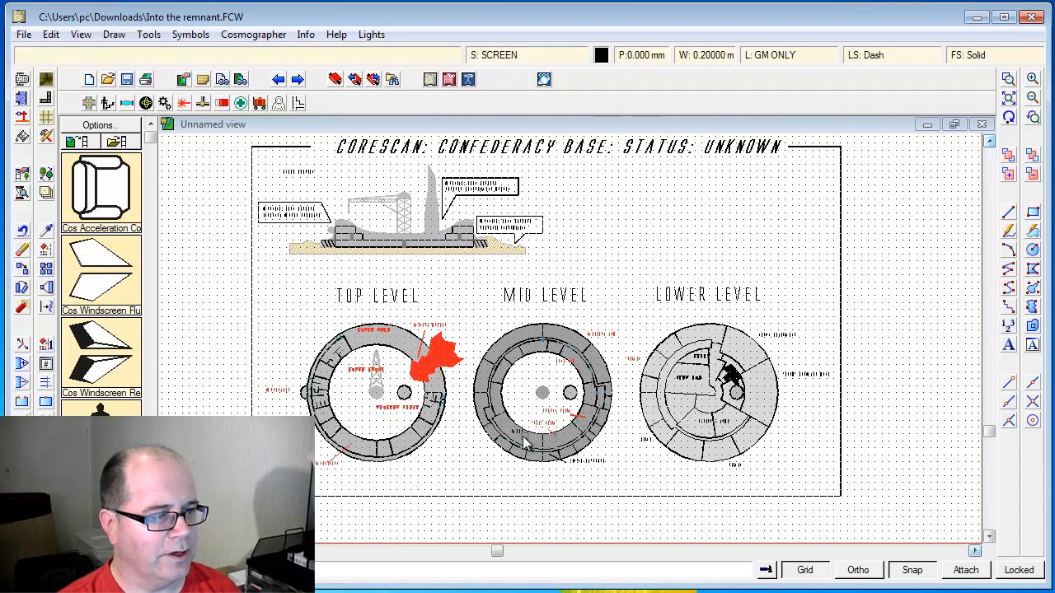
{"action": "left_click", "coordinate": [507, 412]}
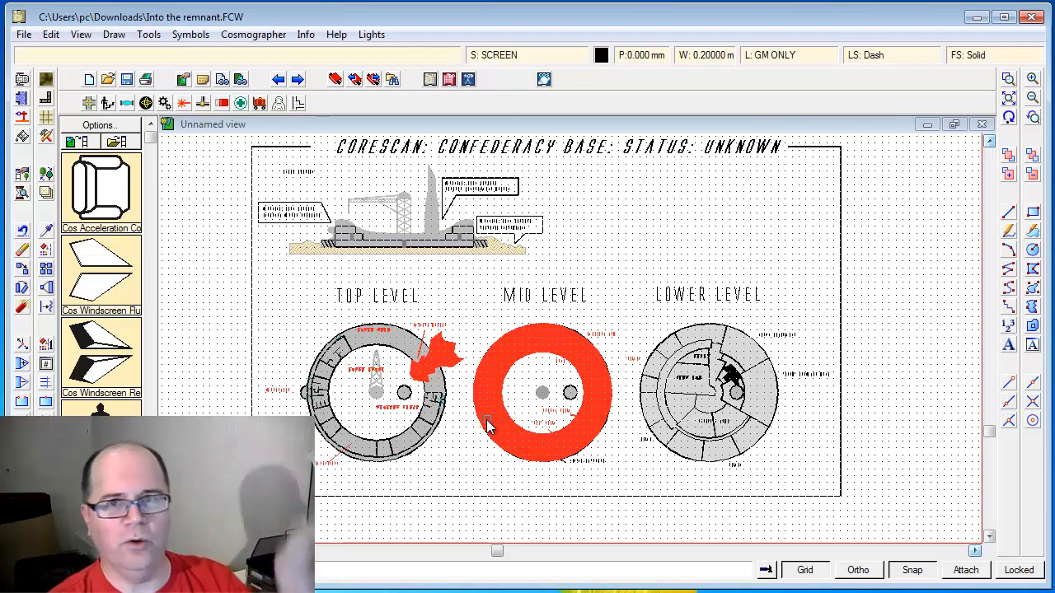
{"action": "mouse_move", "coordinate": [519, 429]}
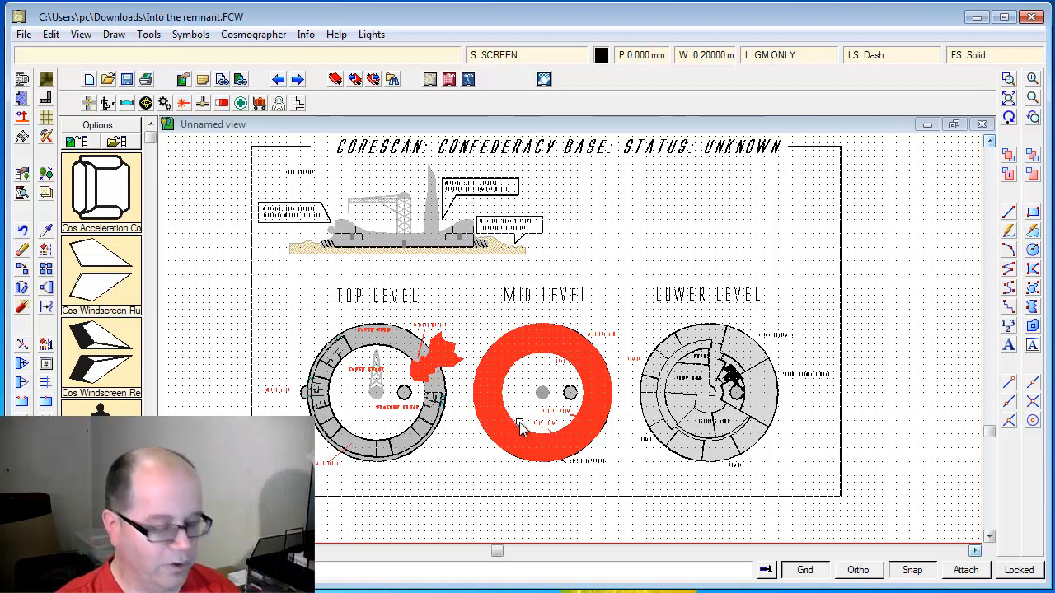
{"action": "left_click", "coordinate": [542, 425]}
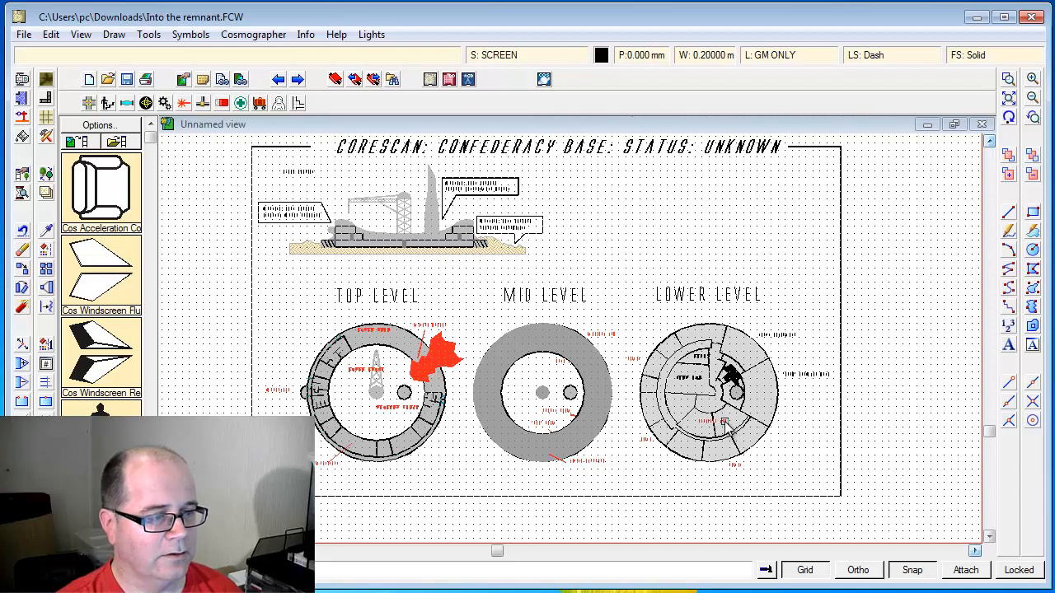
{"action": "mouse_move", "coordinate": [692, 379]}
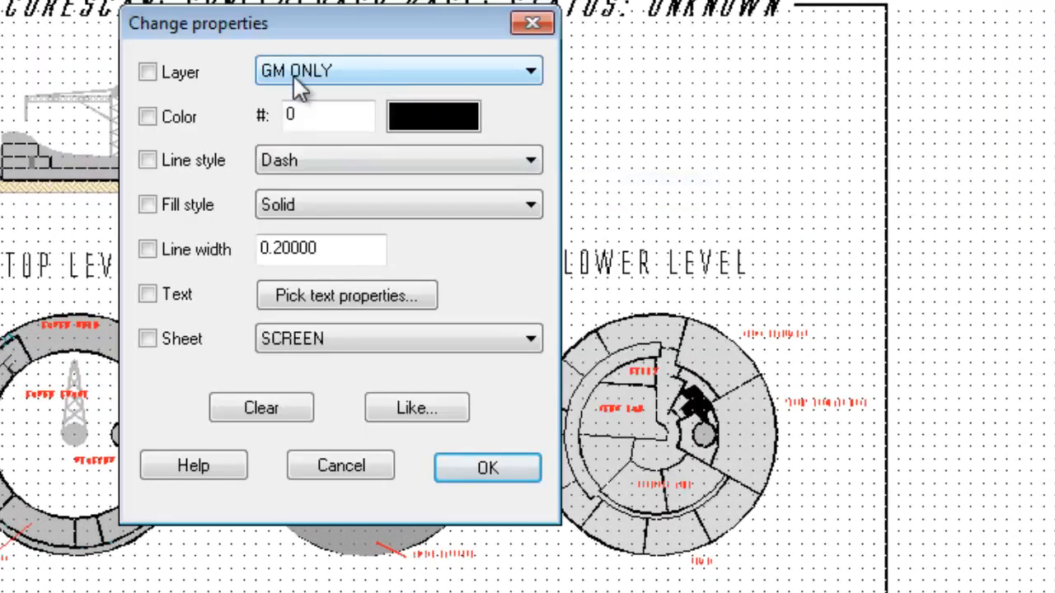
- In Change Properties, move the selected lower-level pieces onto the GM ONLY layer
{"action": "left_click", "coordinate": [530, 70]}
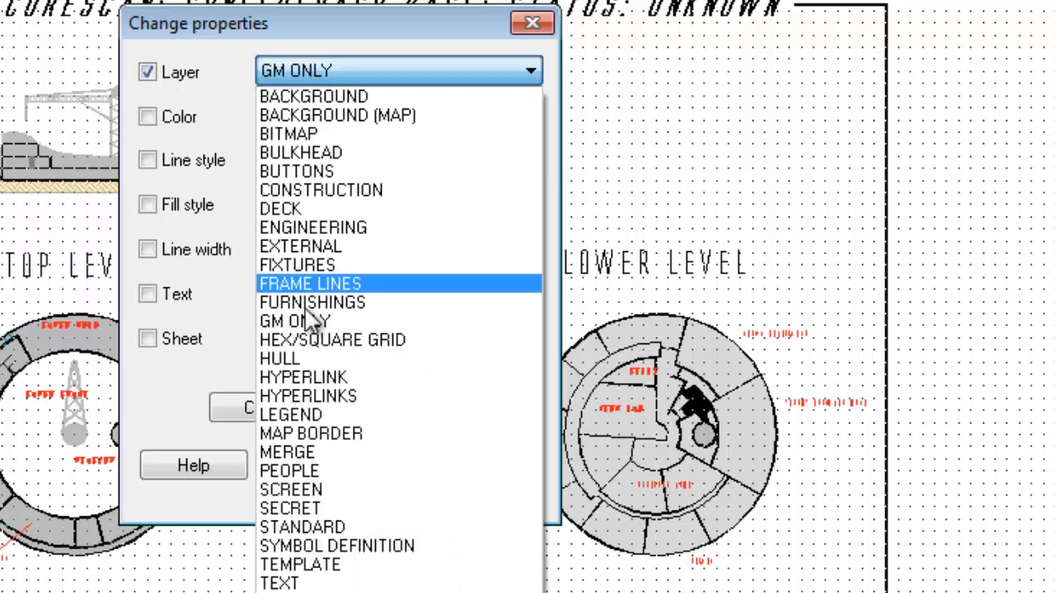
{"action": "left_click", "coordinate": [294, 321]}
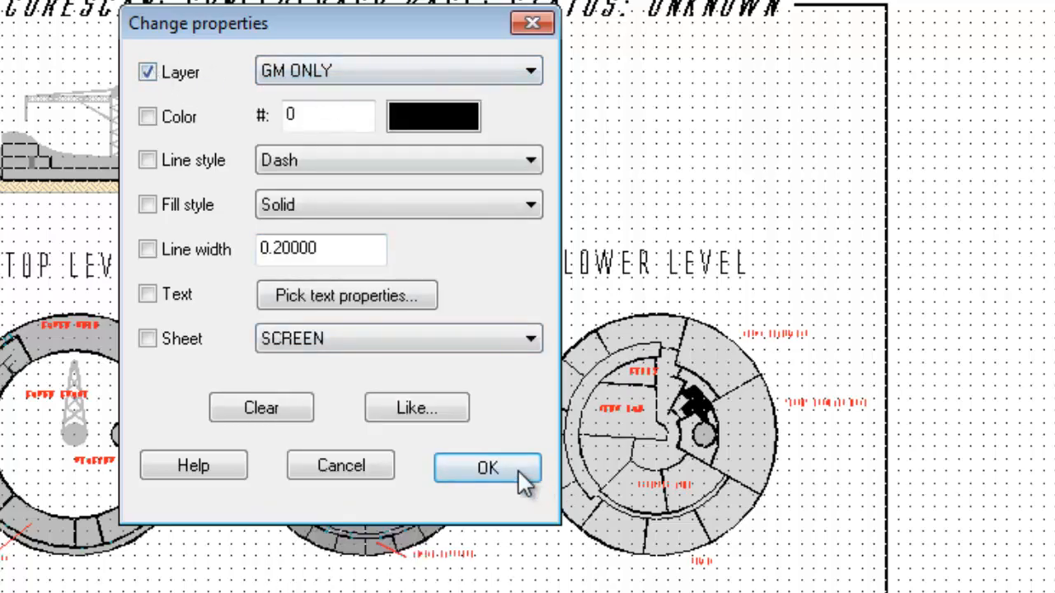
{"action": "left_click", "coordinate": [486, 467]}
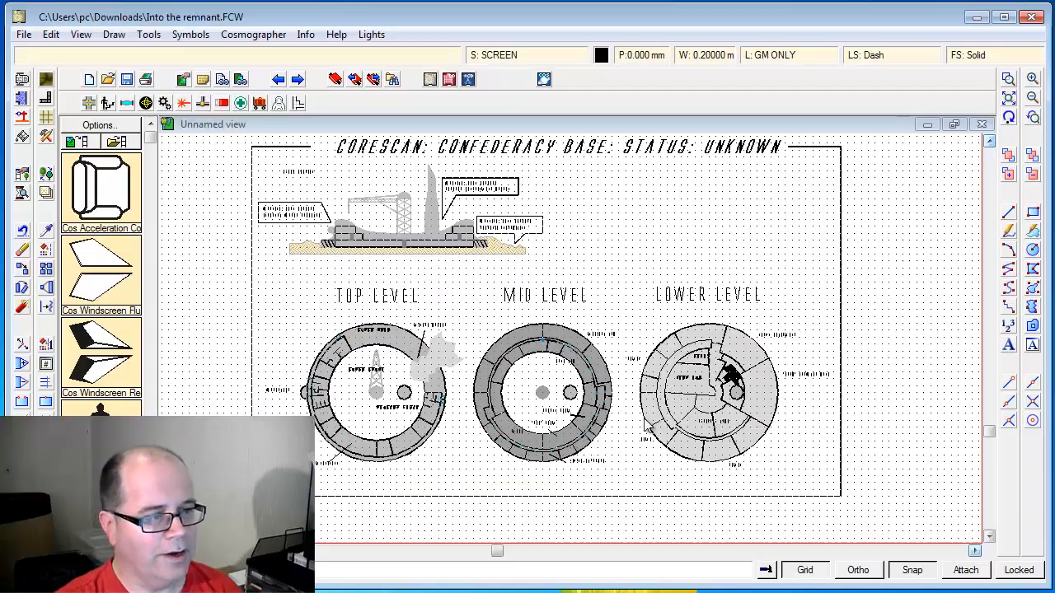
{"action": "mouse_move", "coordinate": [705, 319]}
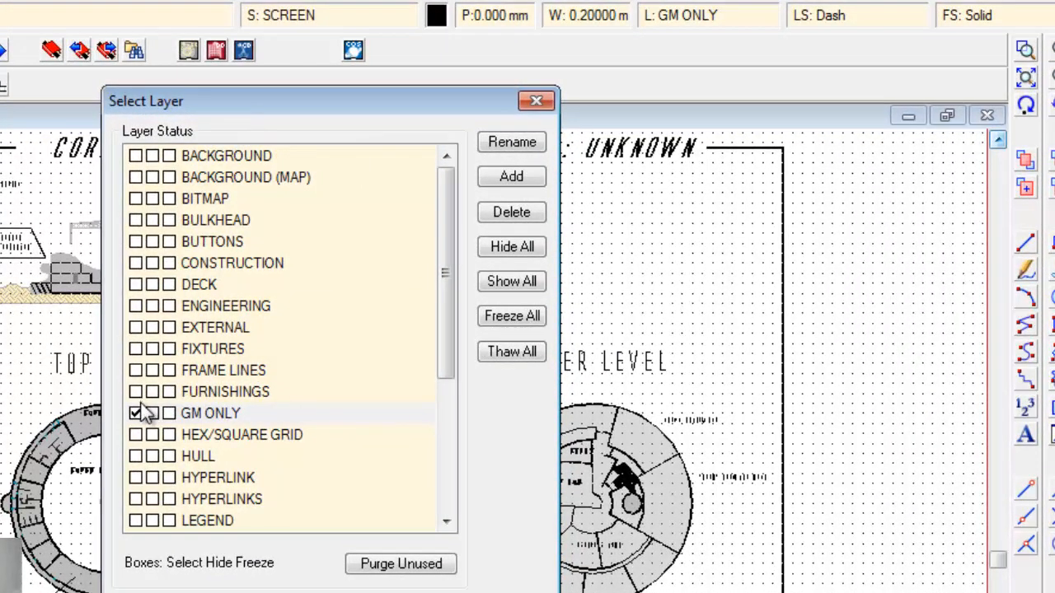
- Set HULL as the current layer and tick Hide for GM ONLY
{"action": "left_click", "coordinate": [136, 456]}
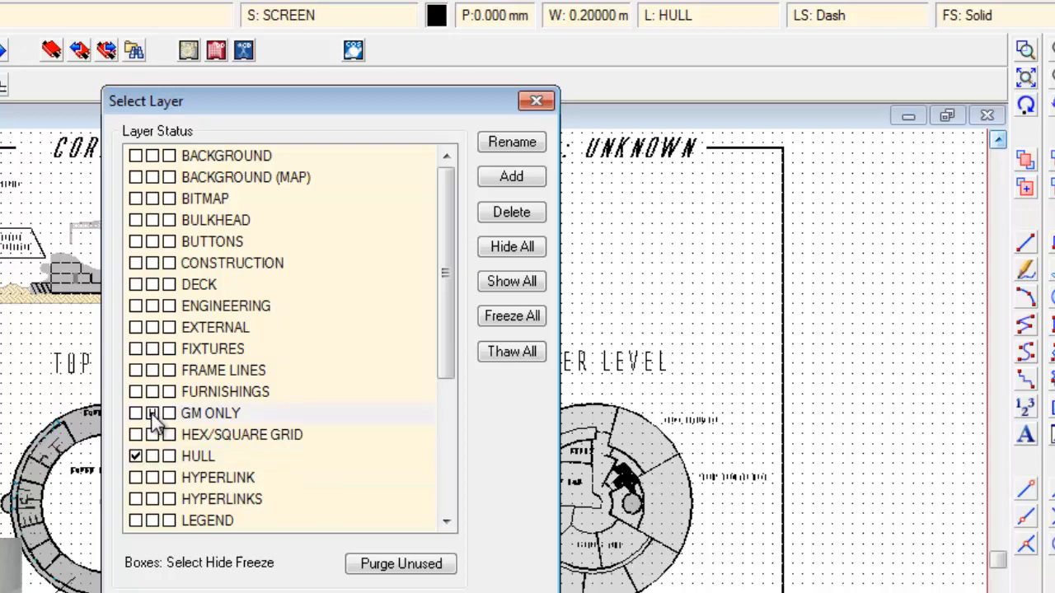
{"action": "left_click", "coordinate": [152, 412]}
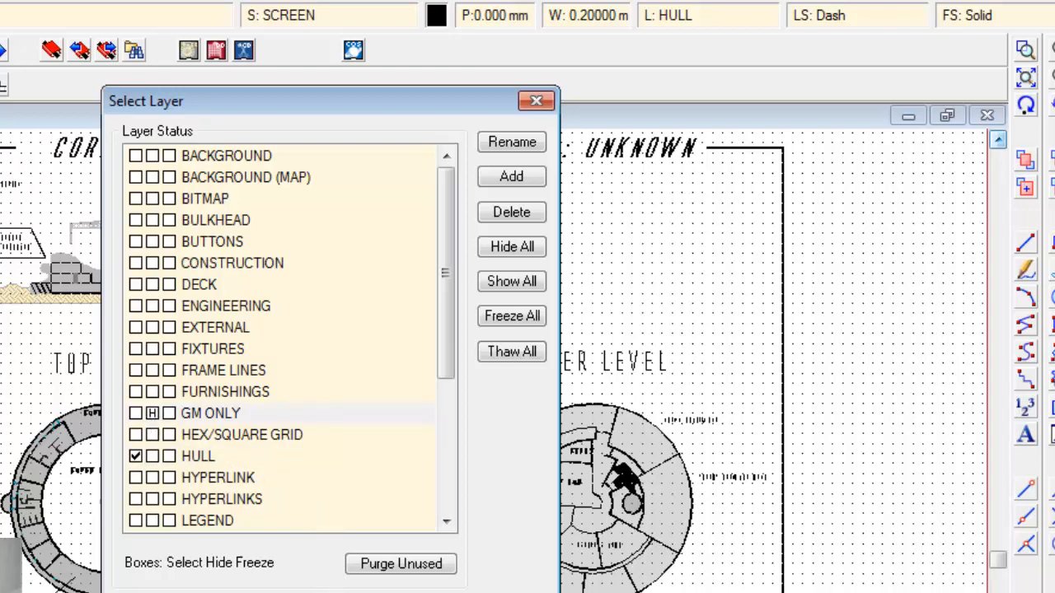
{"action": "left_click", "coordinate": [536, 100]}
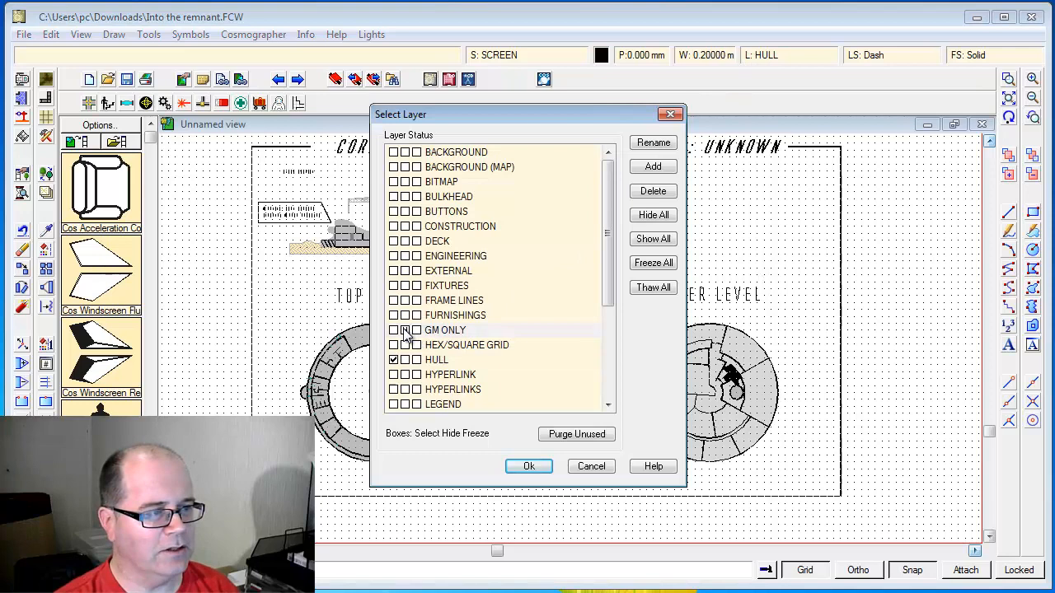
{"action": "left_click", "coordinate": [528, 466]}
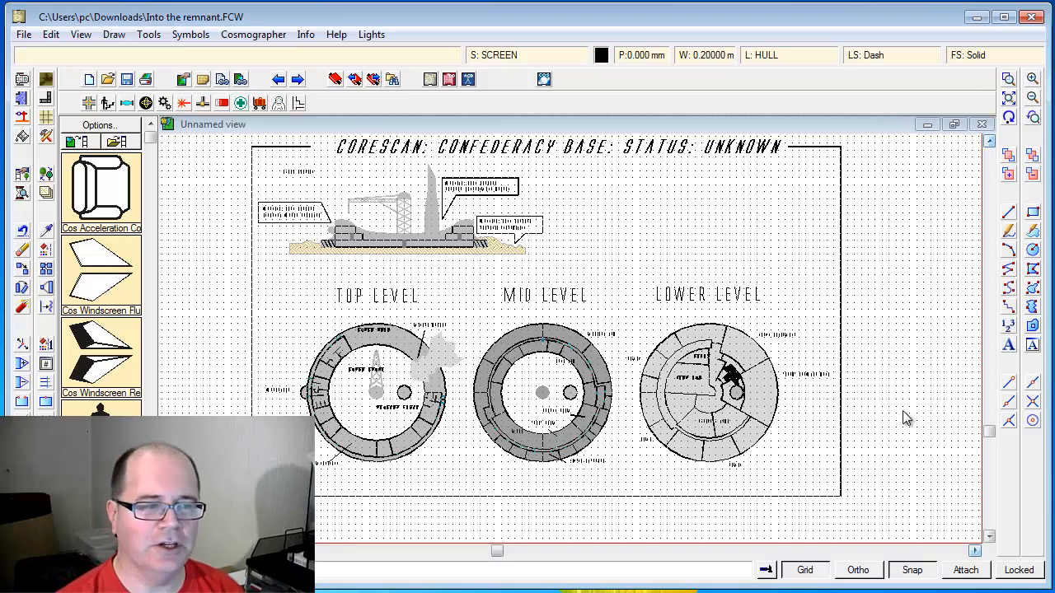
{"action": "mouse_move", "coordinate": [975, 296]}
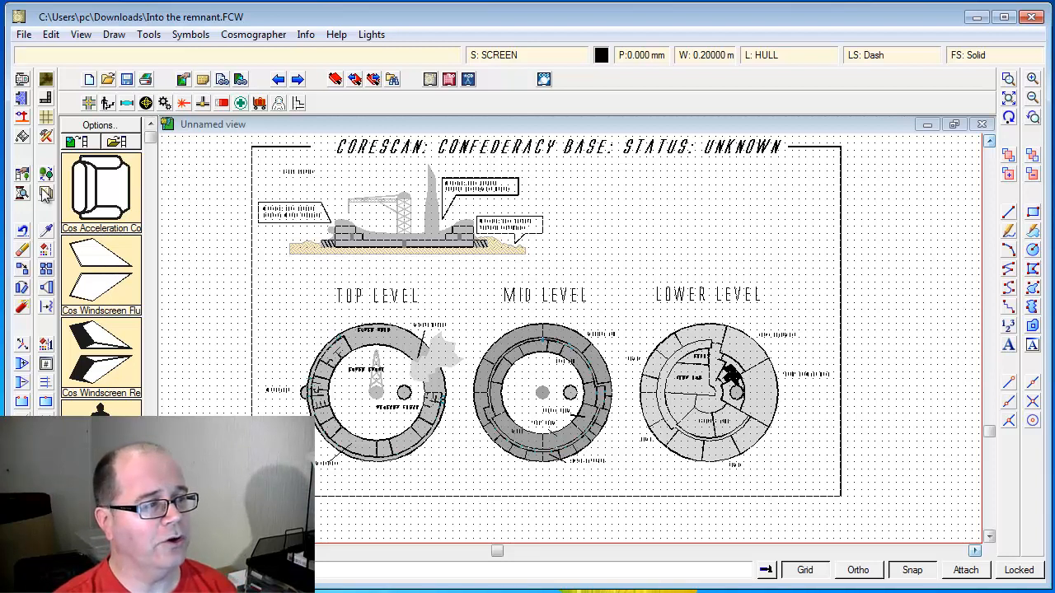
{"action": "mouse_move", "coordinate": [45, 239]}
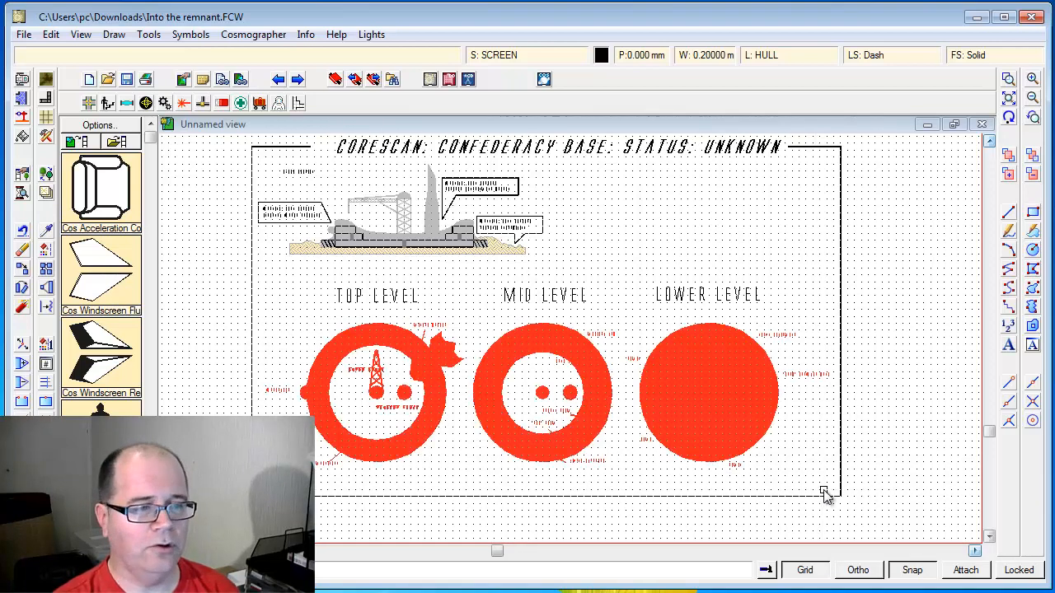
{"action": "mouse_move", "coordinate": [824, 474]}
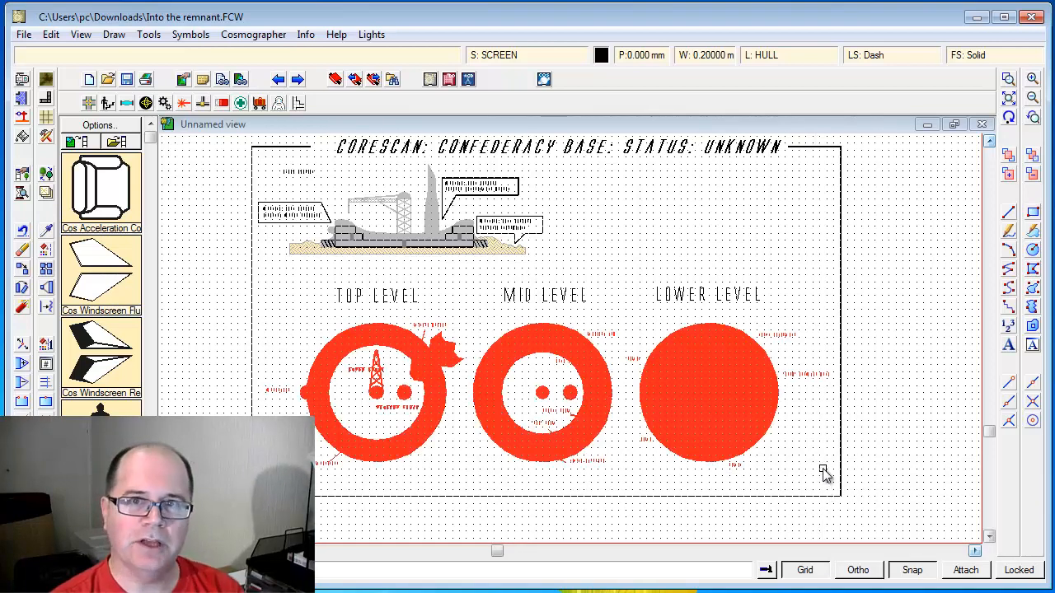
- Apply the change-layer command to the window-selected level plans, targeting GM ONLY
{"action": "right_click", "coordinate": [824, 474]}
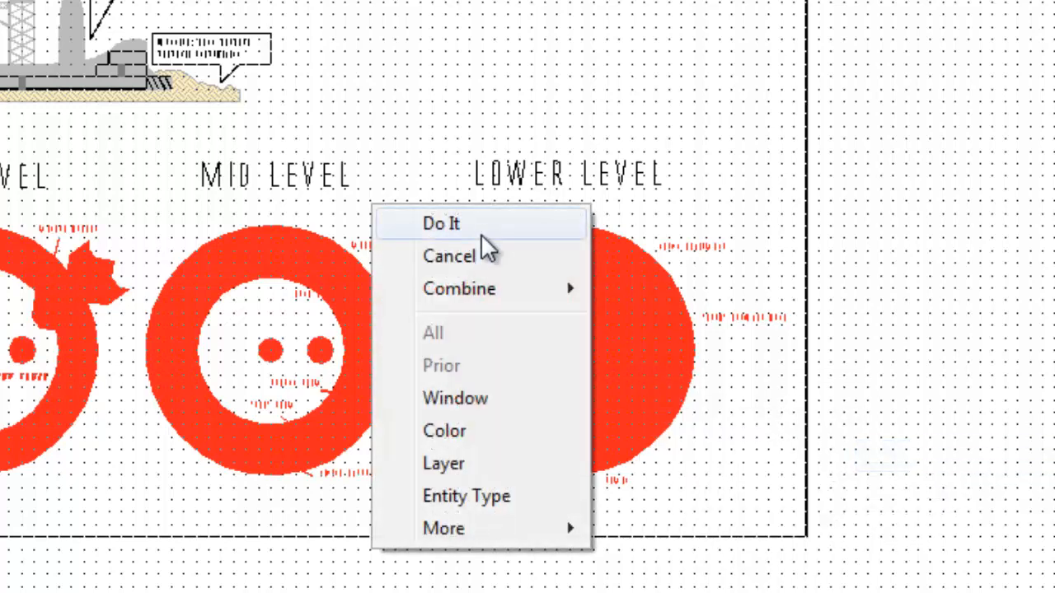
{"action": "left_click", "coordinate": [443, 463]}
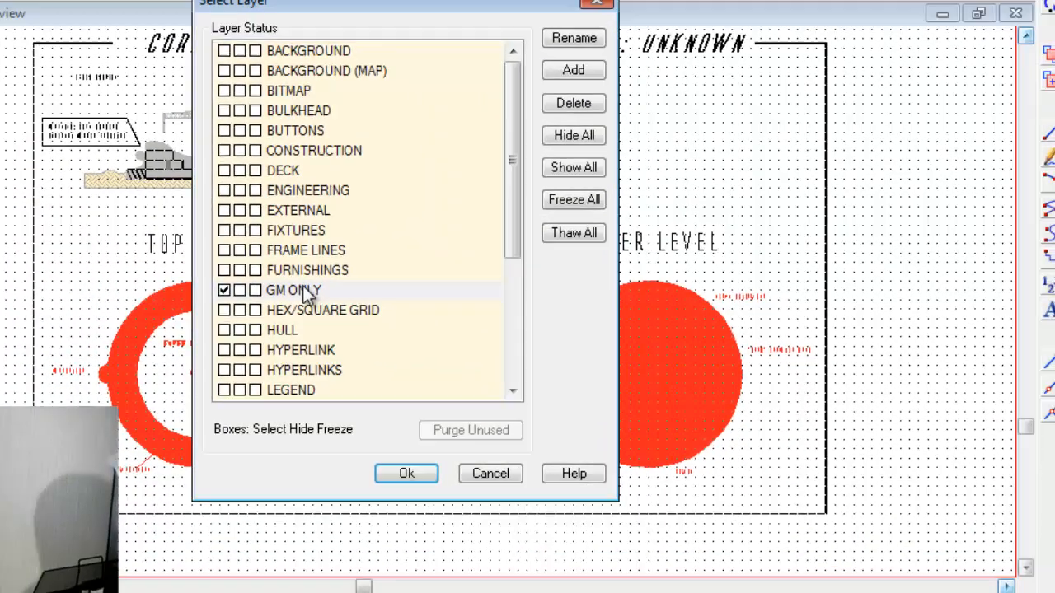
{"action": "left_click", "coordinate": [405, 473]}
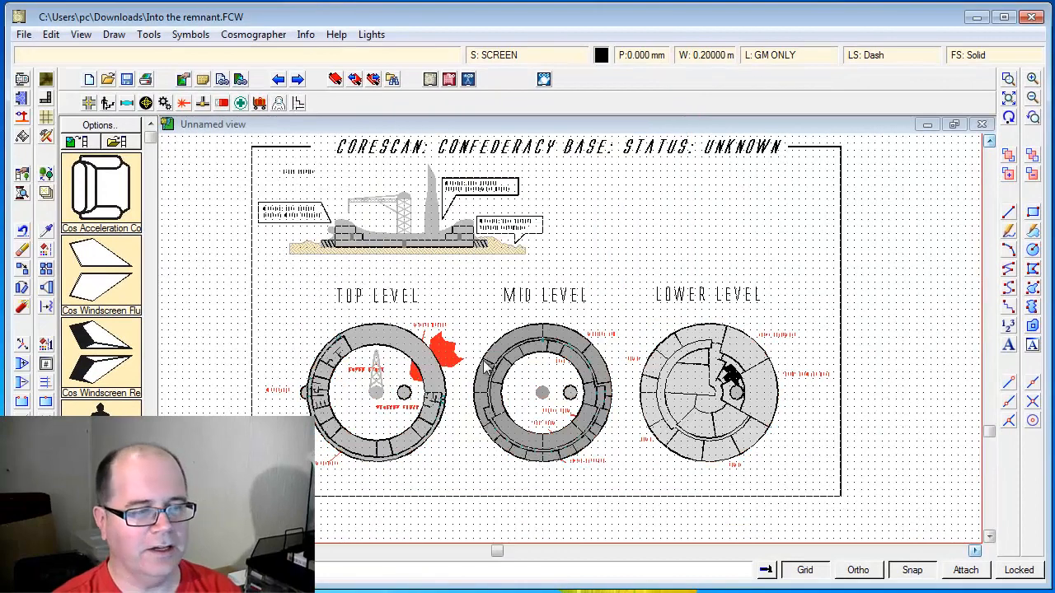
{"action": "mouse_move", "coordinate": [742, 412]}
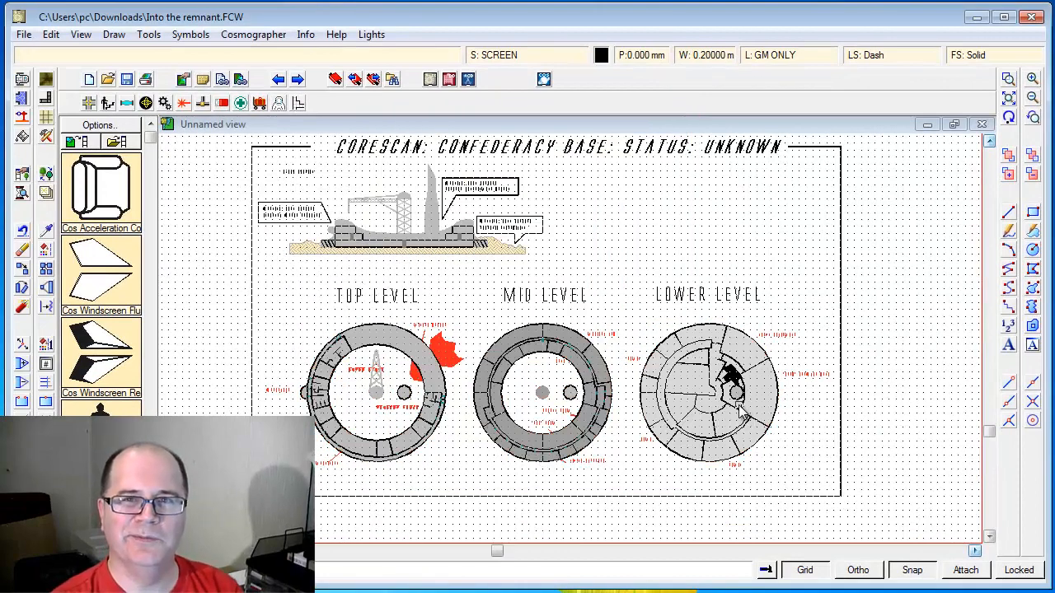
{"action": "mouse_move", "coordinate": [783, 321]}
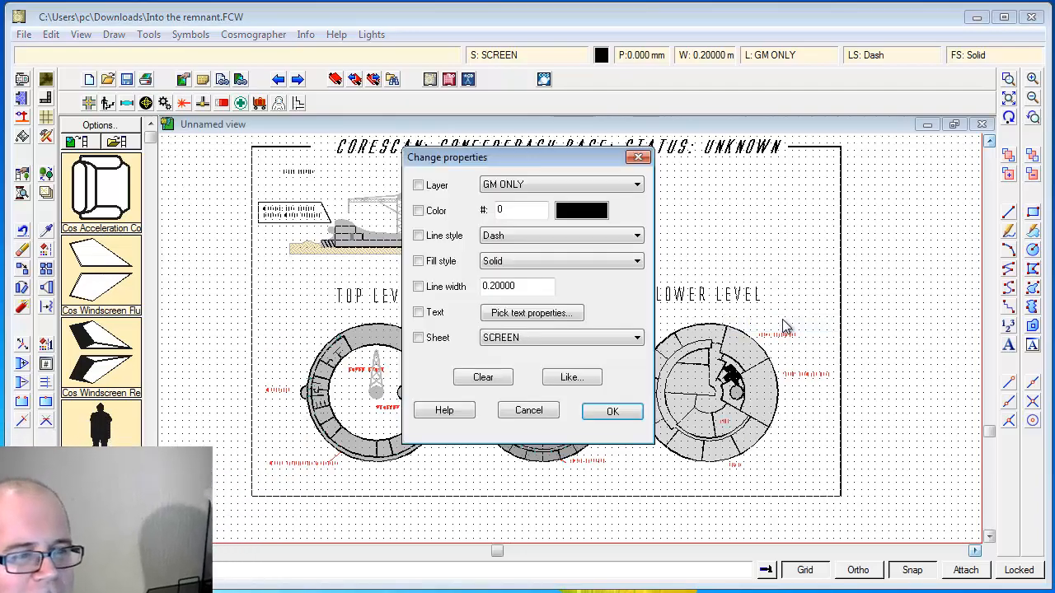
- Restyle the level label text with a new font through Pick text properties
{"action": "left_click", "coordinate": [532, 313]}
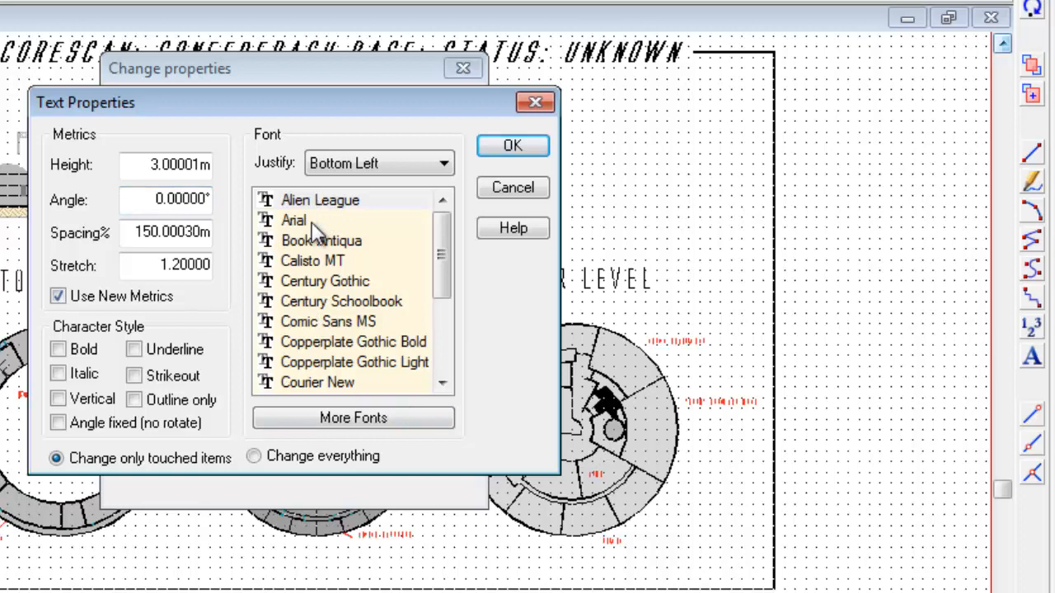
{"action": "triple_click", "coordinate": [165, 164]}
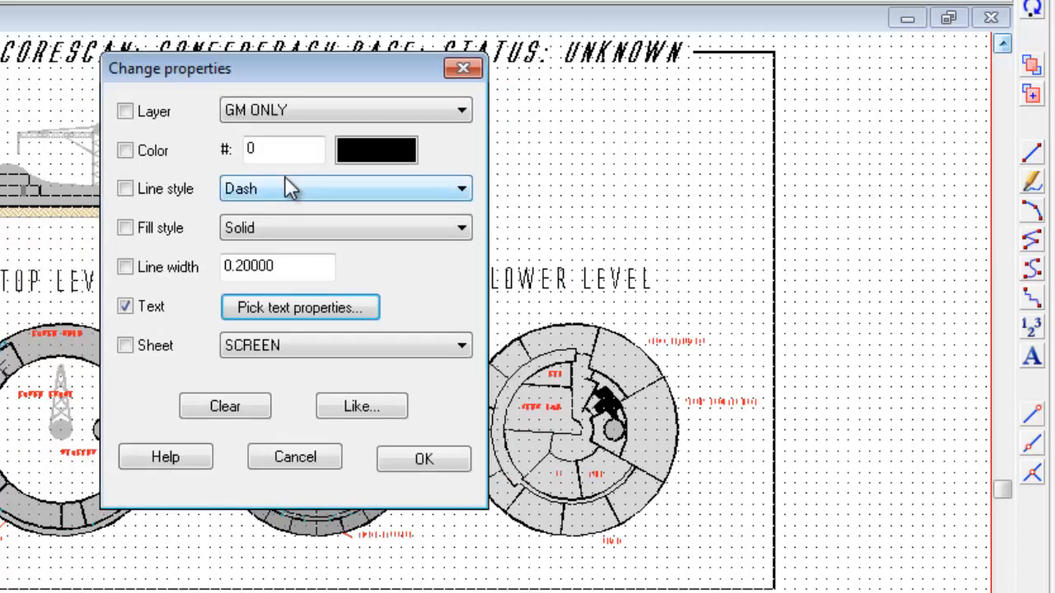
{"action": "left_click", "coordinate": [300, 308]}
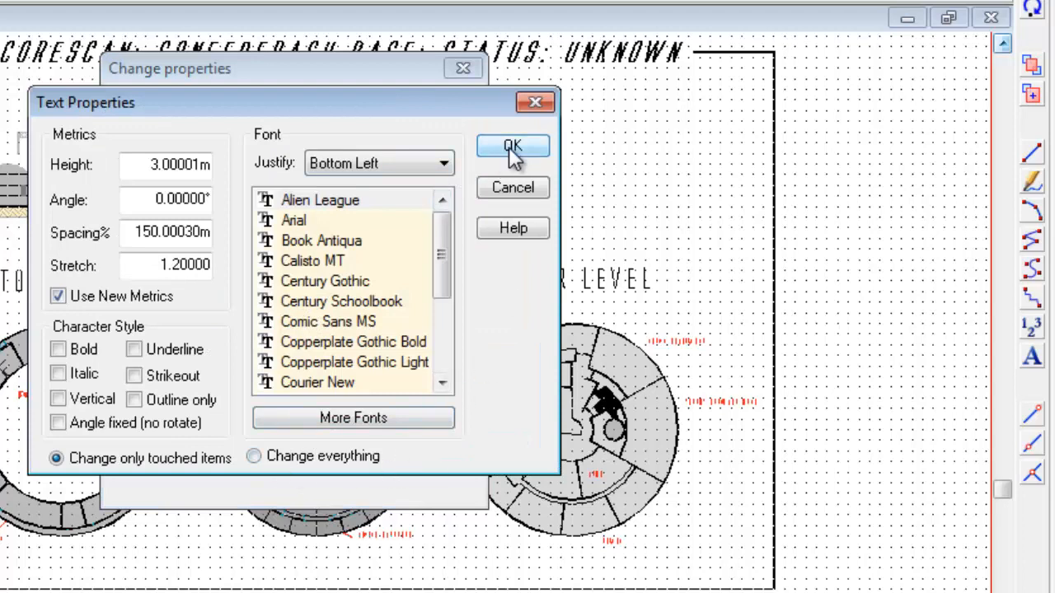
{"action": "left_click", "coordinate": [512, 146]}
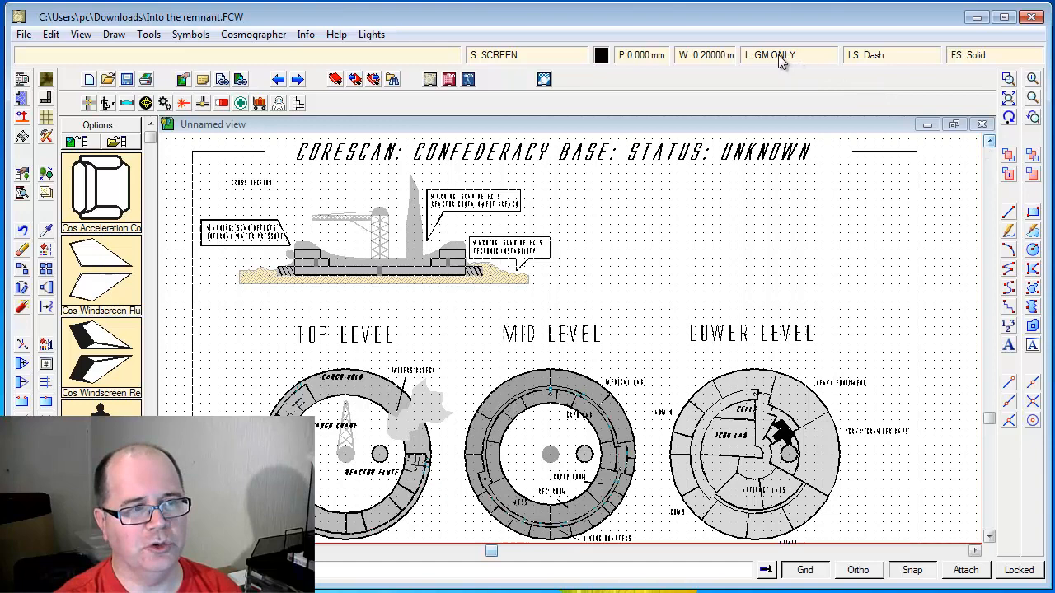
{"action": "left_click", "coordinate": [769, 54]}
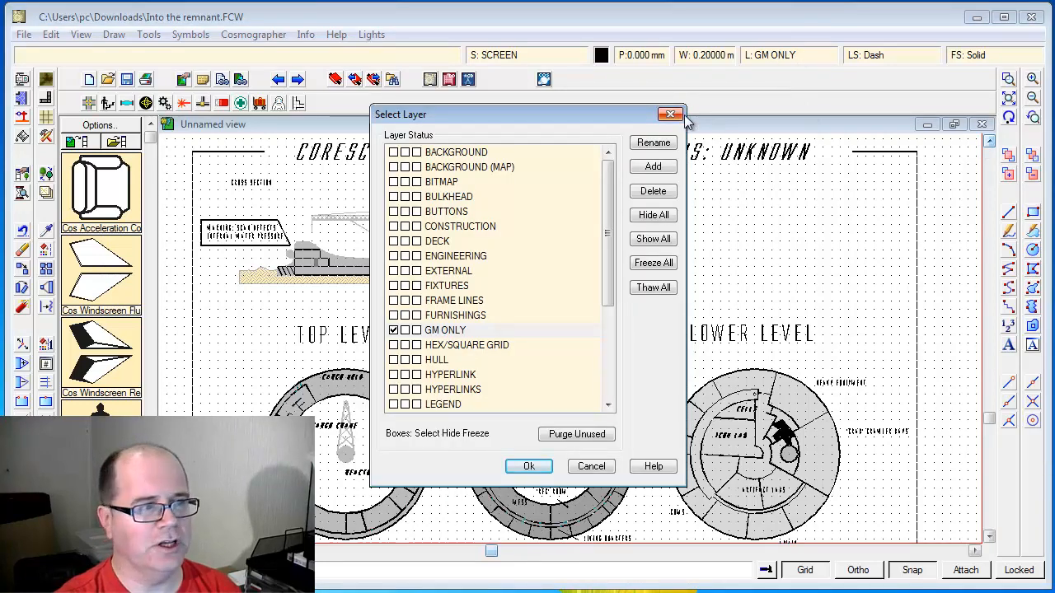
{"action": "left_click", "coordinate": [669, 113]}
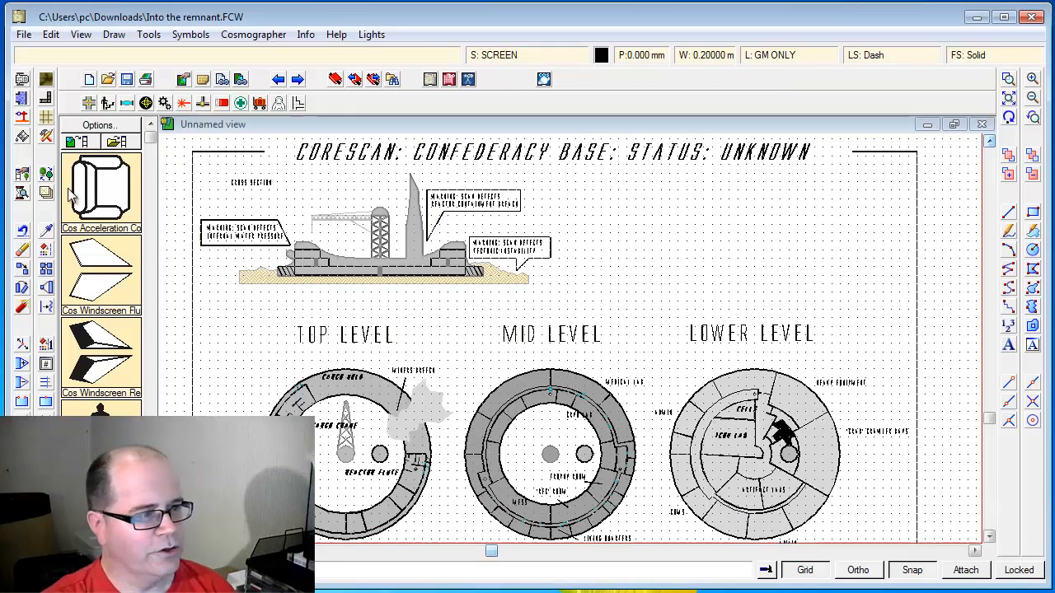
{"action": "mouse_move", "coordinate": [136, 212]}
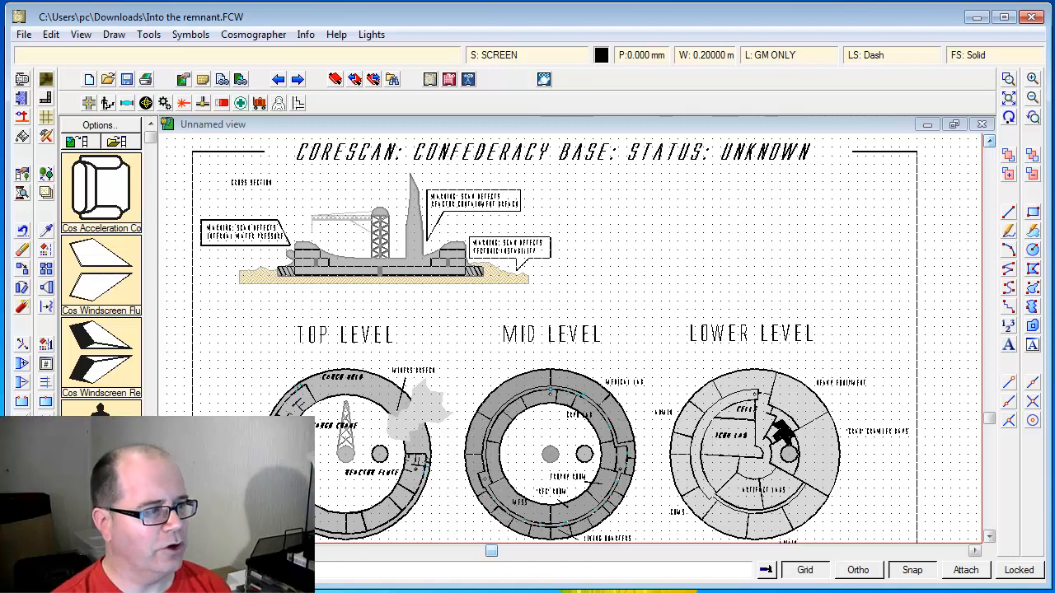
{"action": "mouse_move", "coordinate": [585, 213]}
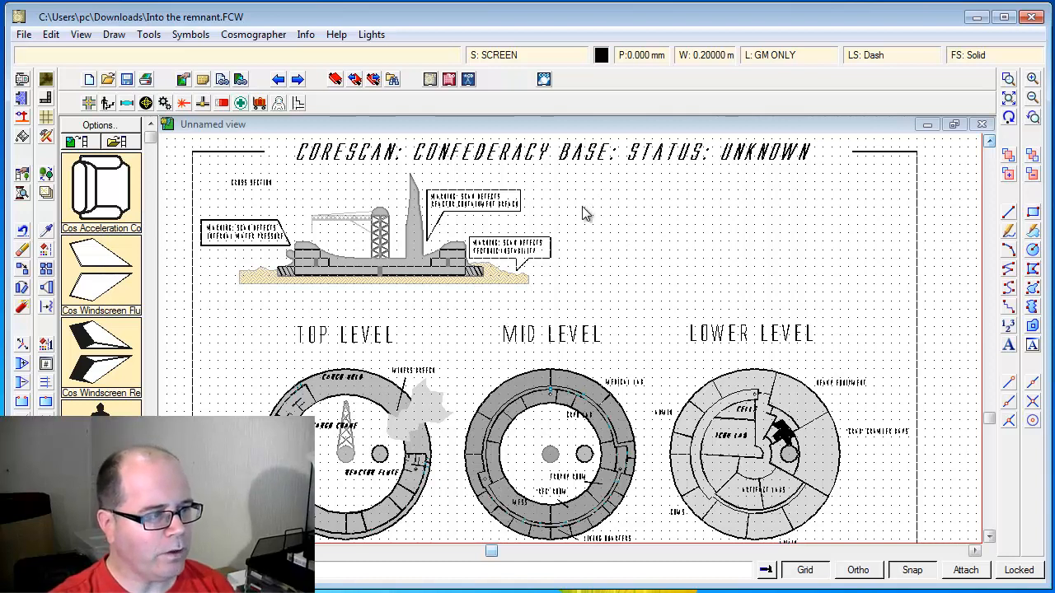
{"action": "mouse_move", "coordinate": [460, 396]}
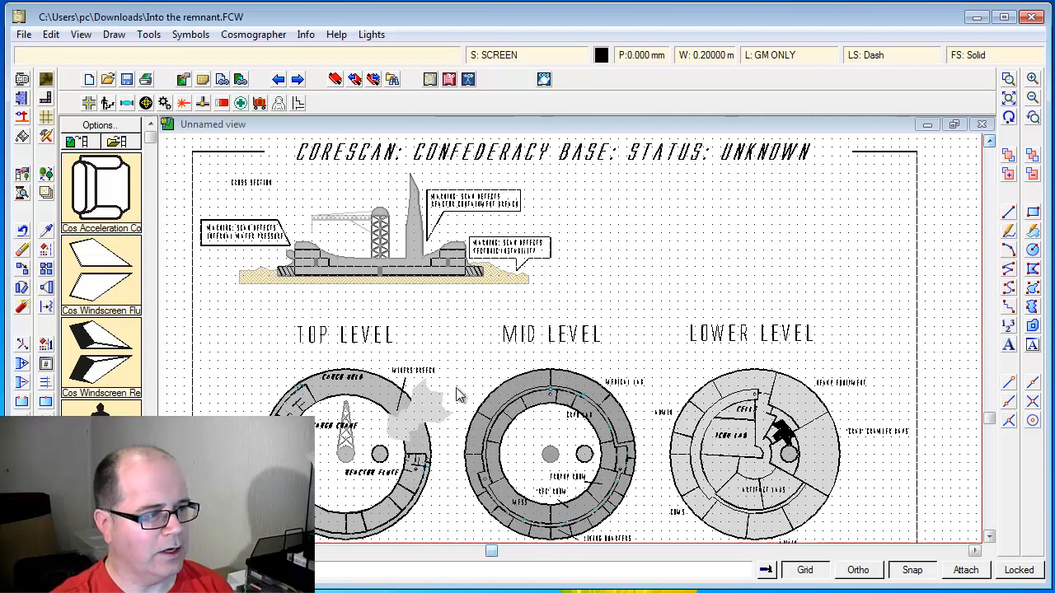
{"action": "mouse_move", "coordinate": [441, 430]}
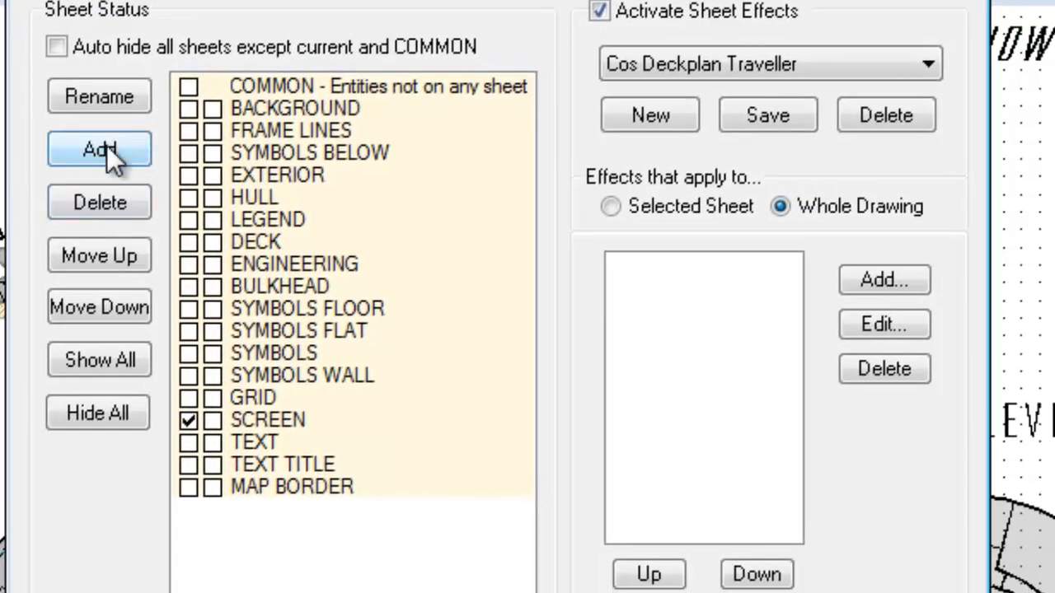
- Add an OVERLAY FLOOR sheet above GRID, with effects set to Selected Sheet
{"action": "left_click", "coordinate": [99, 149]}
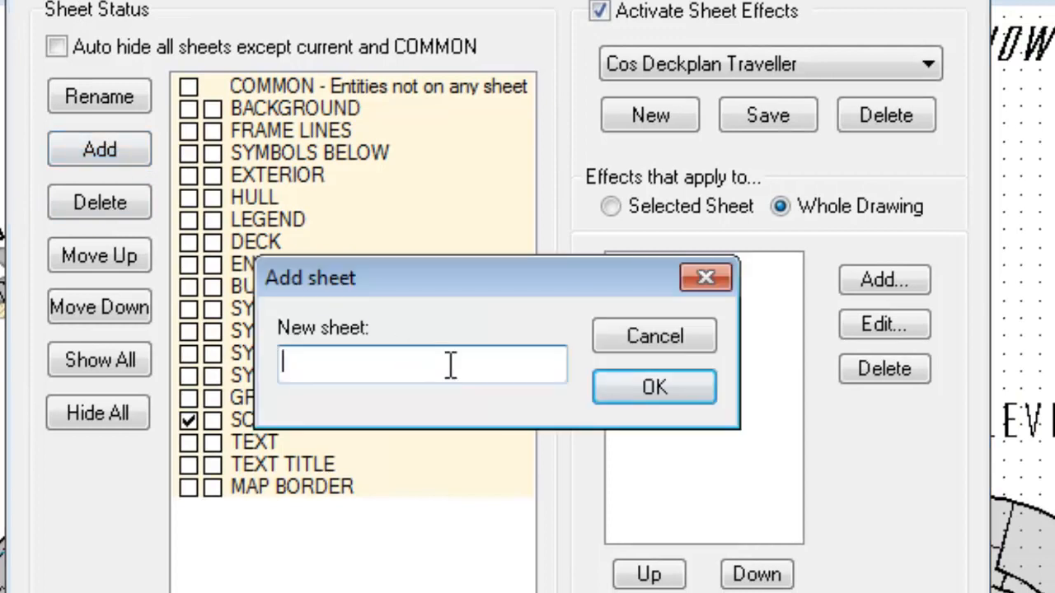
{"action": "type", "text": "OVER"}
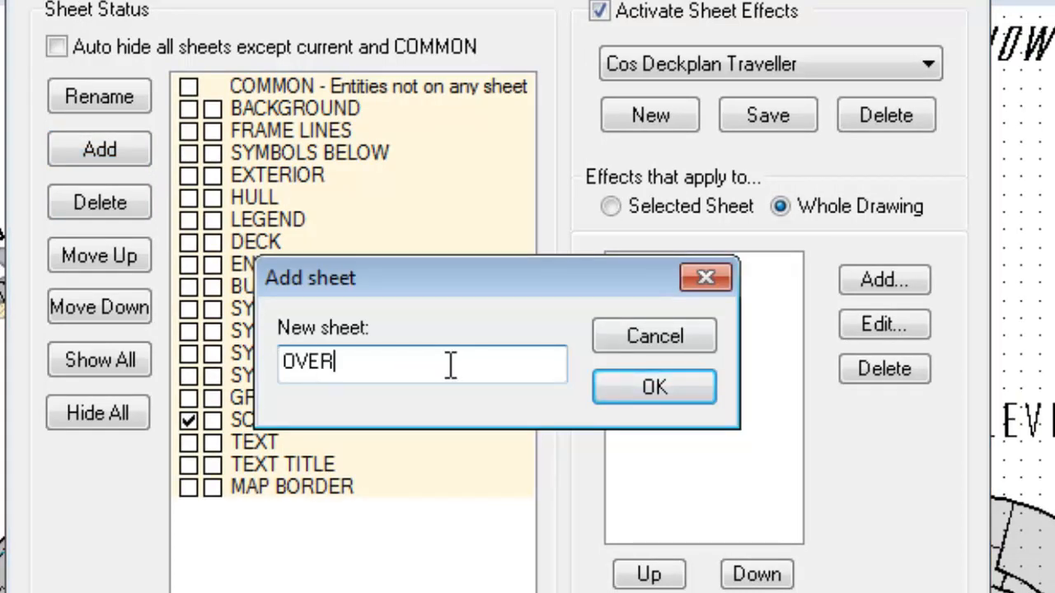
{"action": "type", "text": "LAY"}
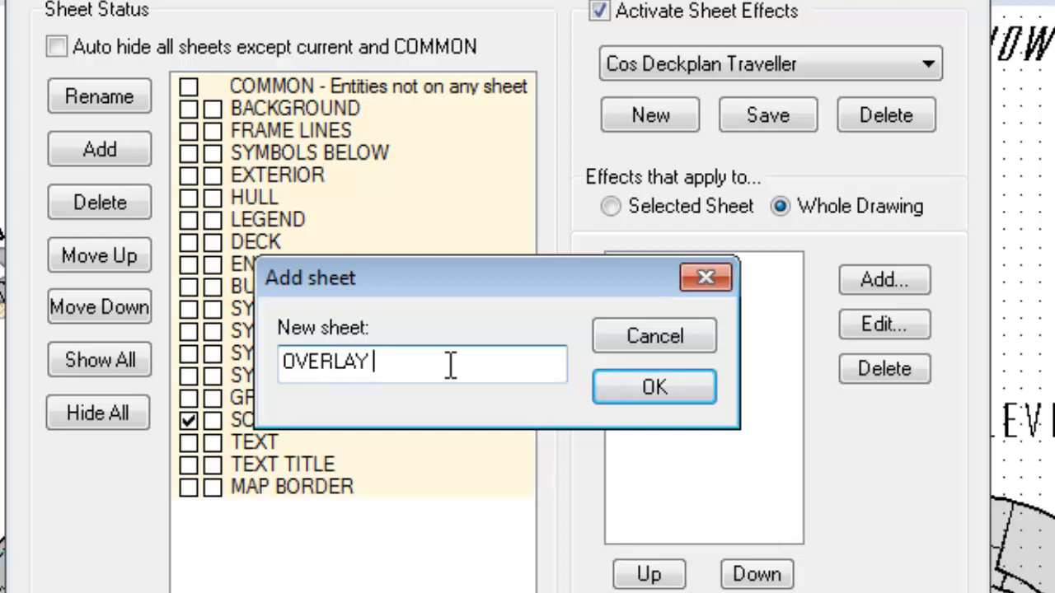
{"action": "type", "text": "FLOOR"}
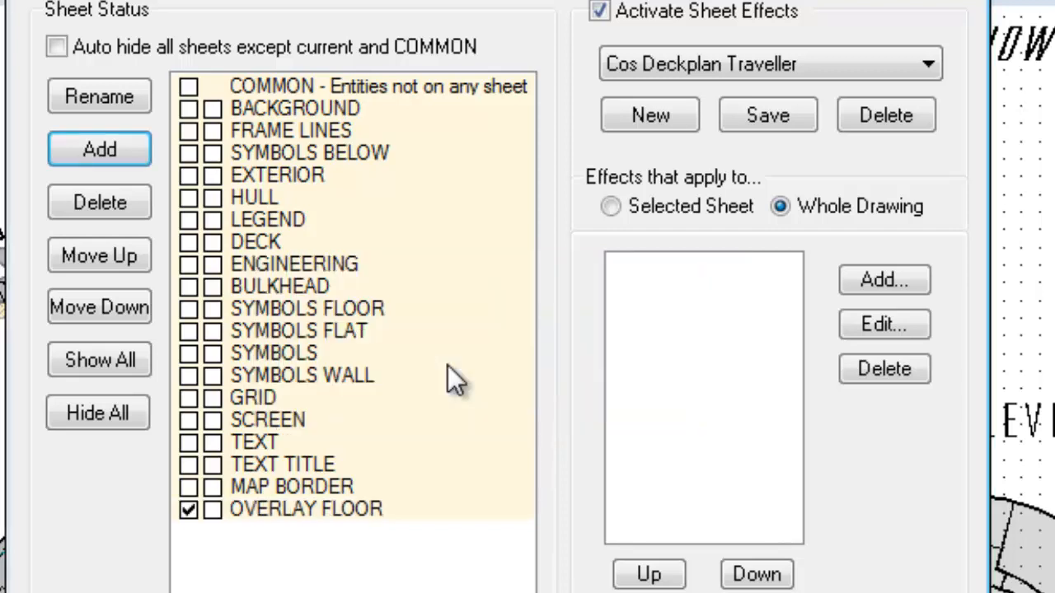
{"action": "left_click", "coordinate": [611, 206]}
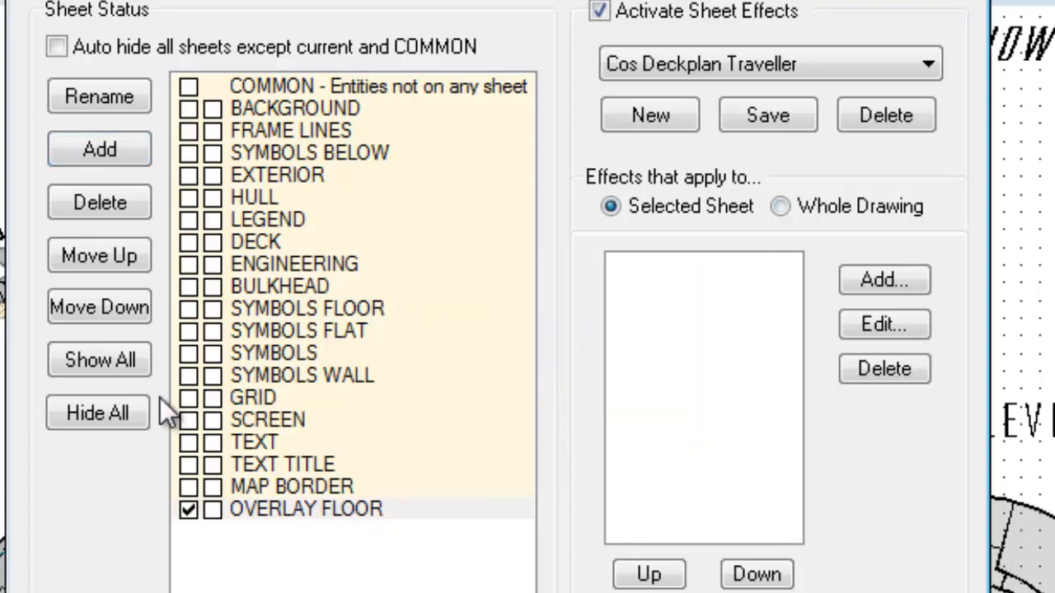
{"action": "left_click", "coordinate": [99, 255]}
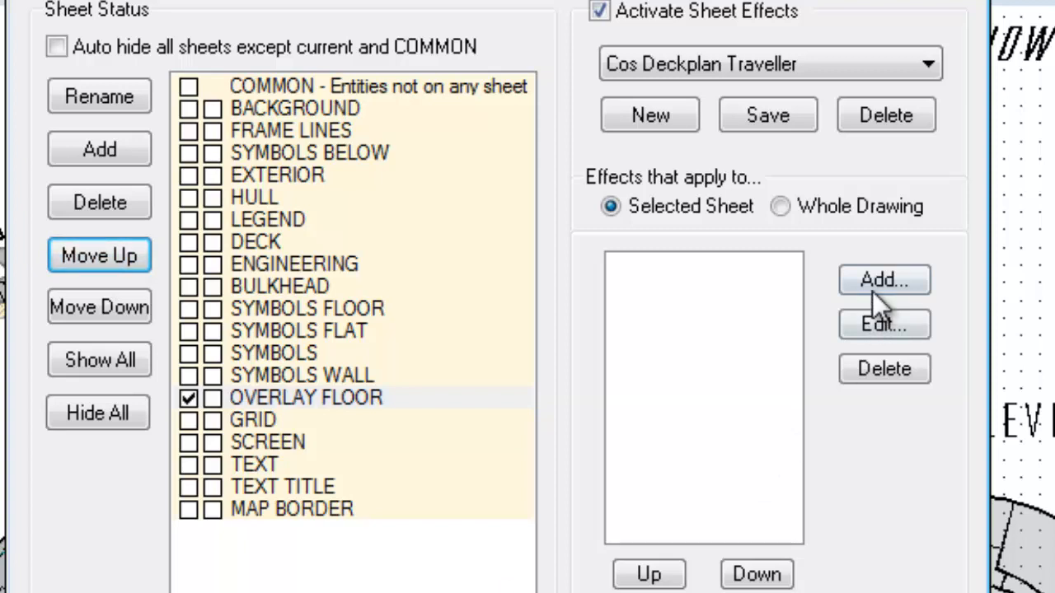
- Add Inner Glow and a 50% opacity Transparency effect to OVERLAY FLOOR
{"action": "left_click", "coordinate": [884, 279]}
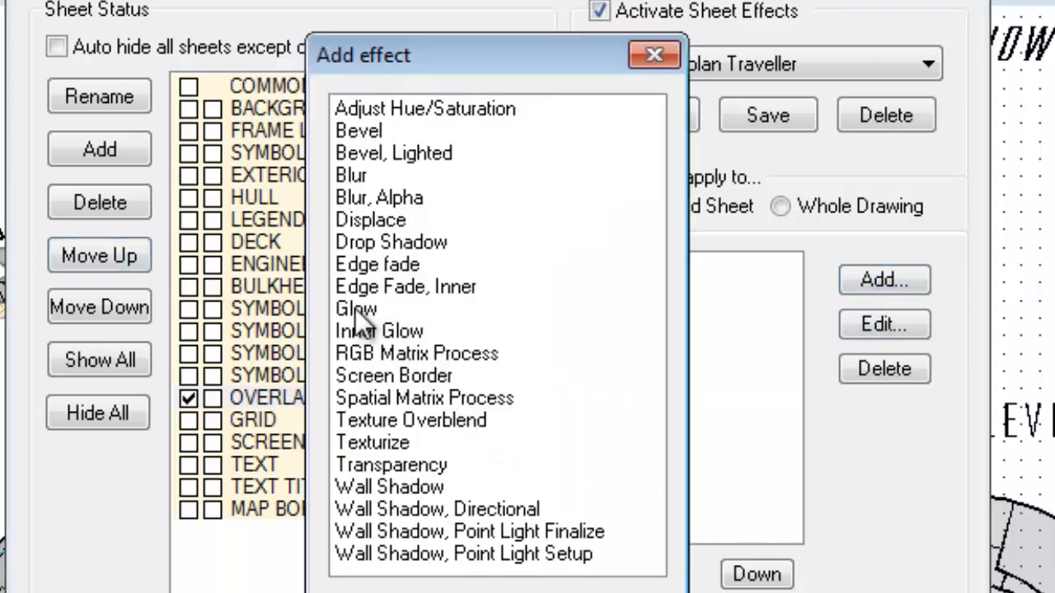
{"action": "mouse_move", "coordinate": [366, 325]}
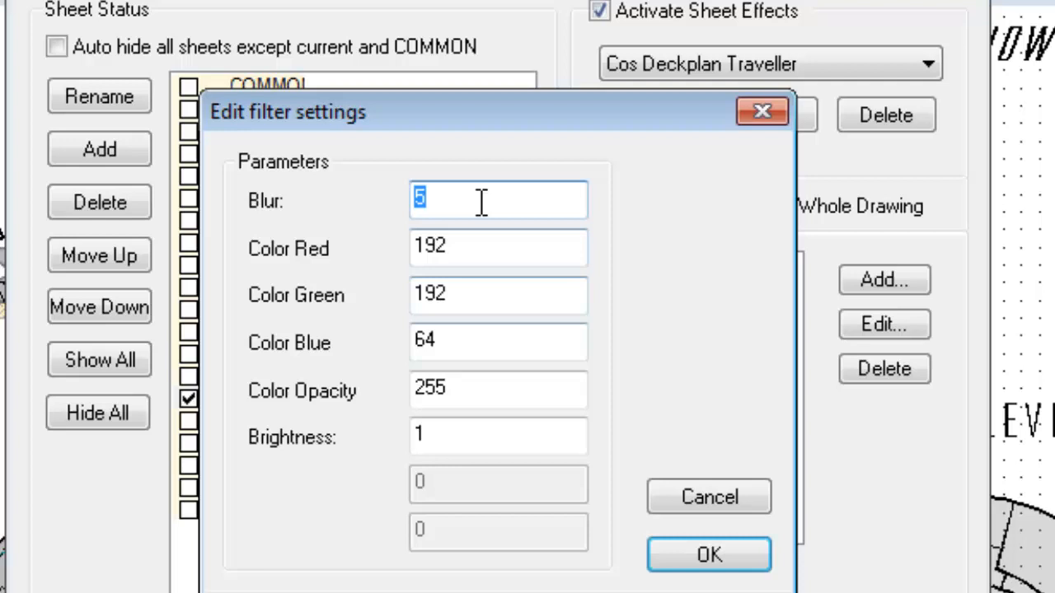
{"action": "left_click", "coordinate": [708, 554]}
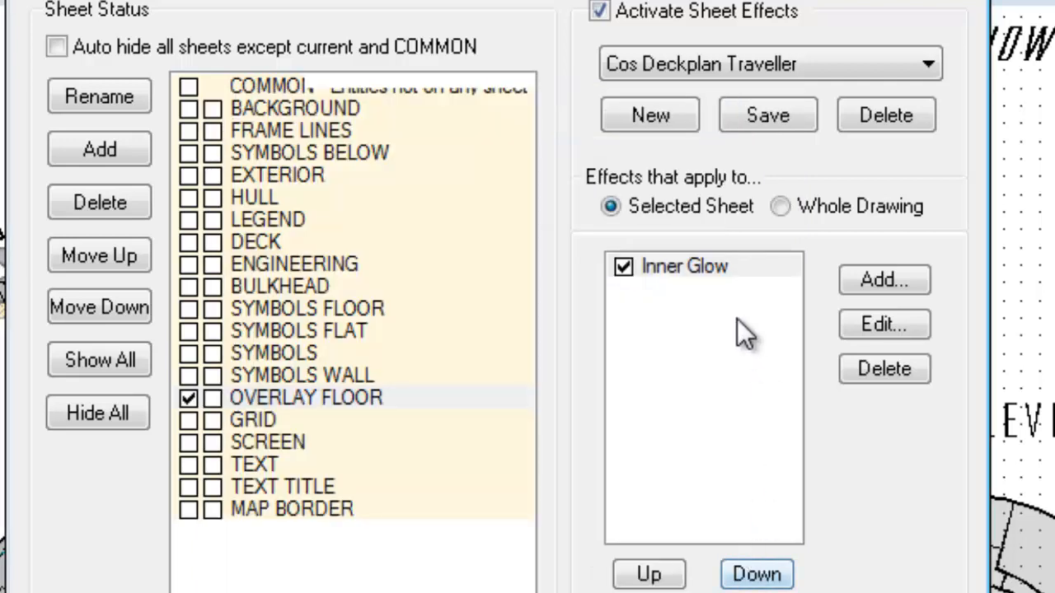
{"action": "left_click", "coordinate": [884, 279]}
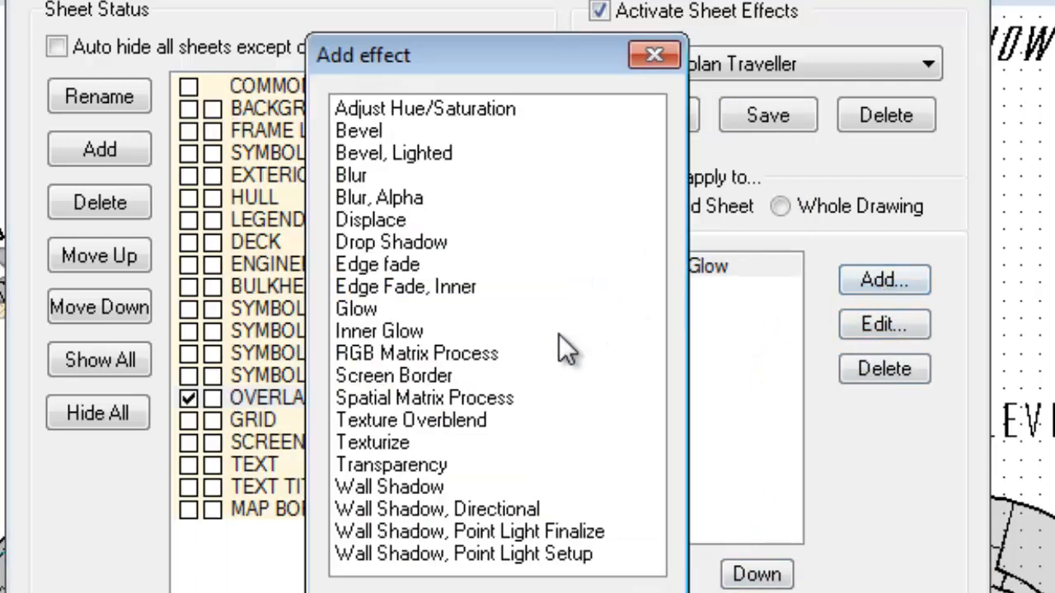
{"action": "mouse_move", "coordinate": [400, 470]}
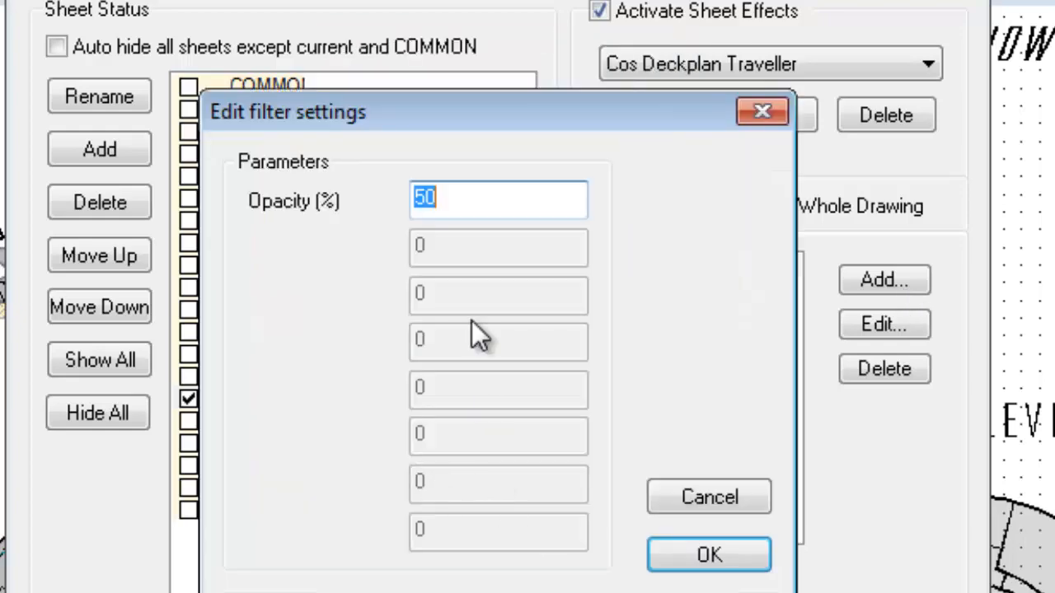
{"action": "left_click", "coordinate": [708, 554]}
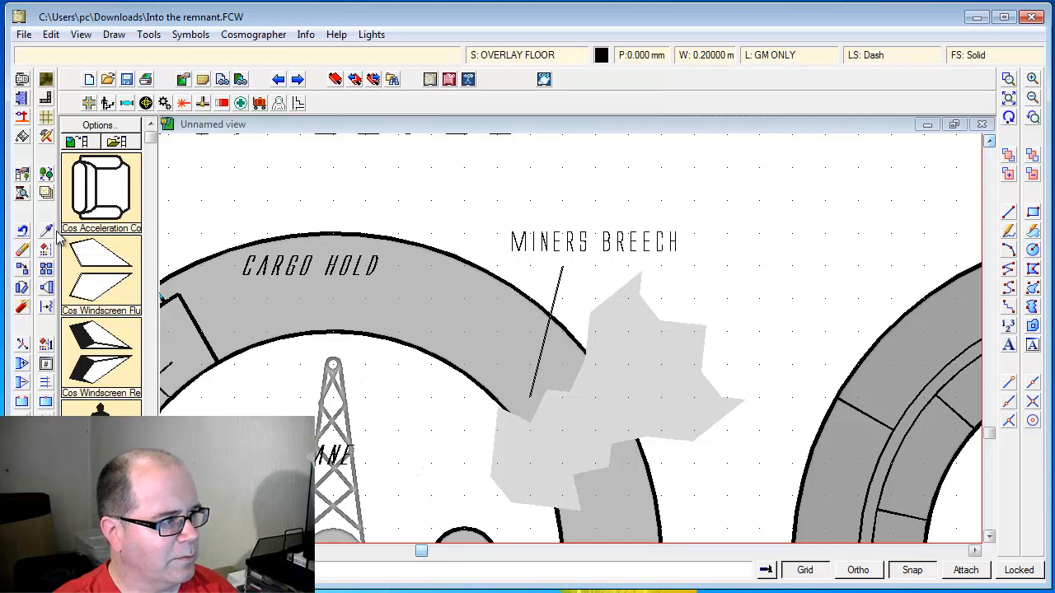
{"action": "mouse_move", "coordinate": [46, 192]}
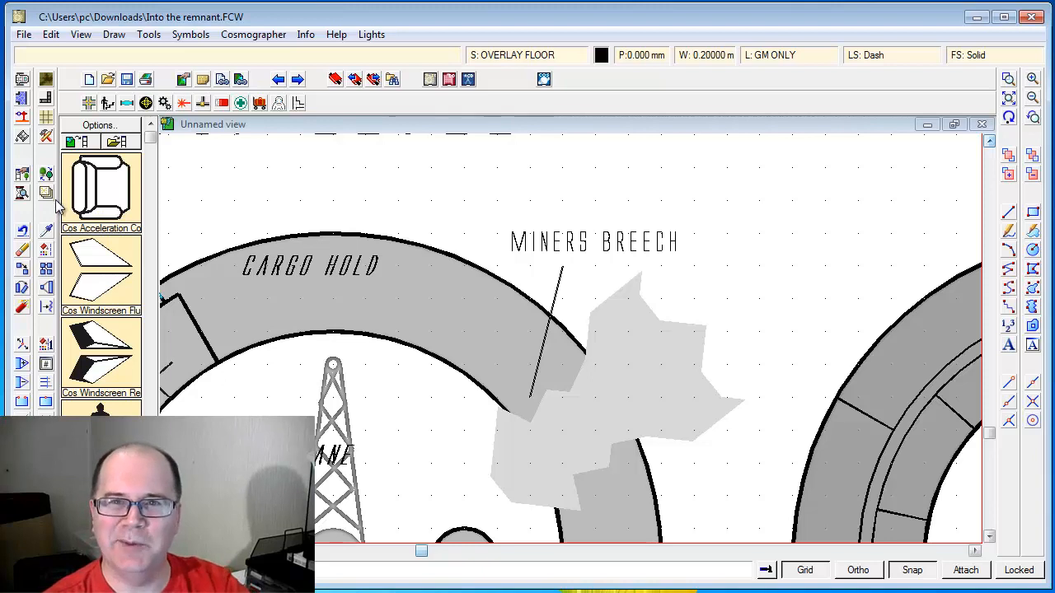
{"action": "mouse_move", "coordinate": [54, 272]}
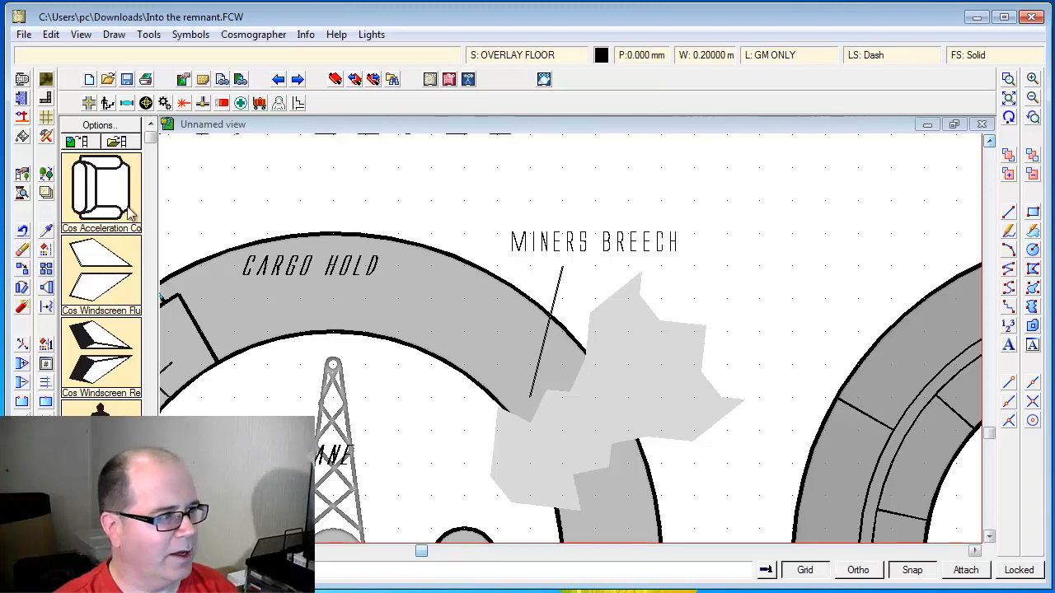
- Move the light grey Miners Breech polygon onto the OVERLAY FLOOR sheet and redraw
{"action": "left_click", "coordinate": [705, 344]}
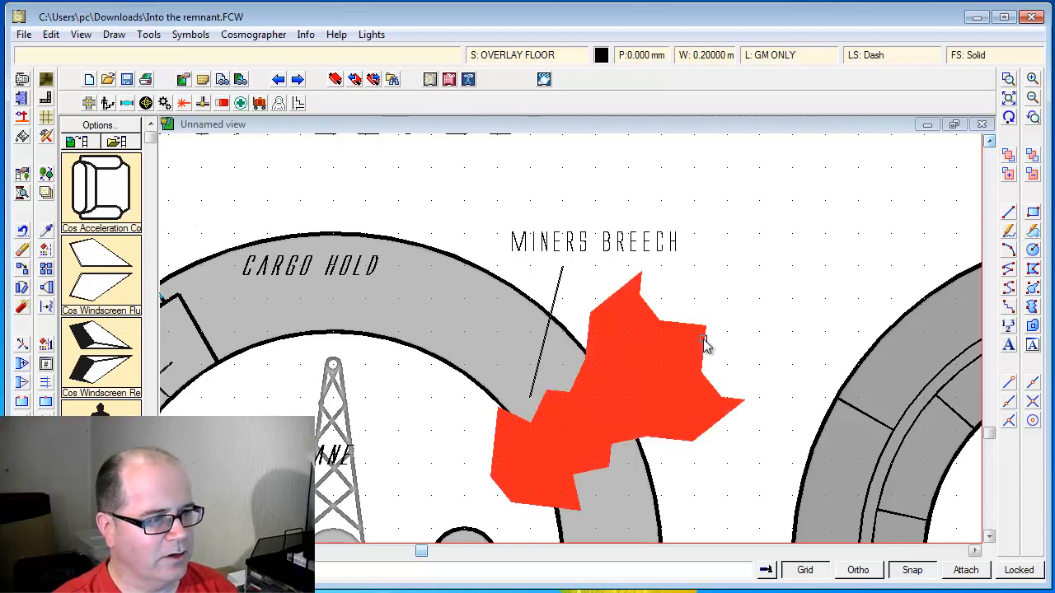
{"action": "right_click", "coordinate": [704, 342]}
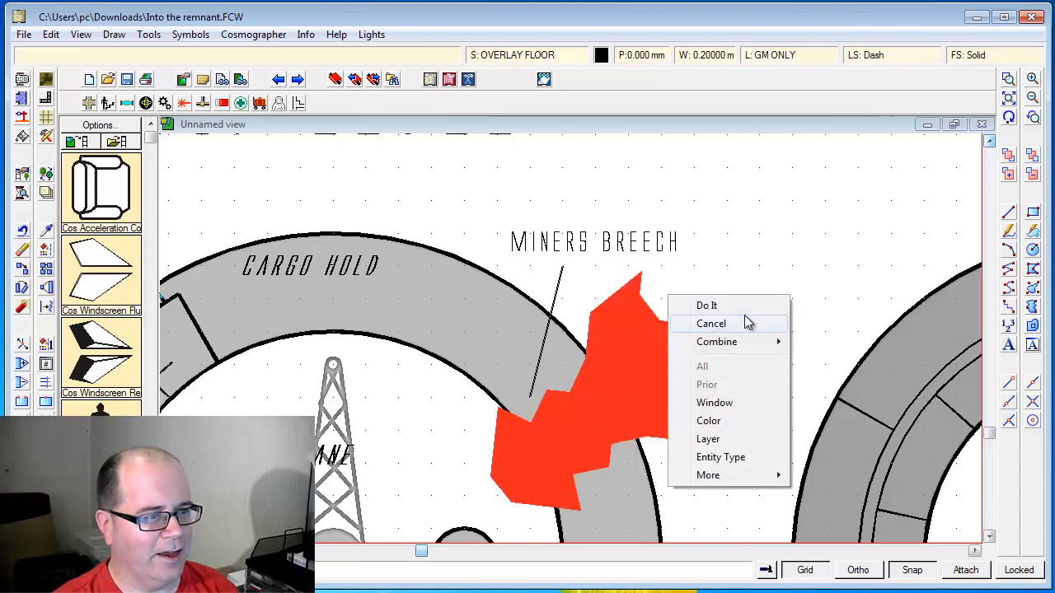
{"action": "left_click", "coordinate": [706, 304]}
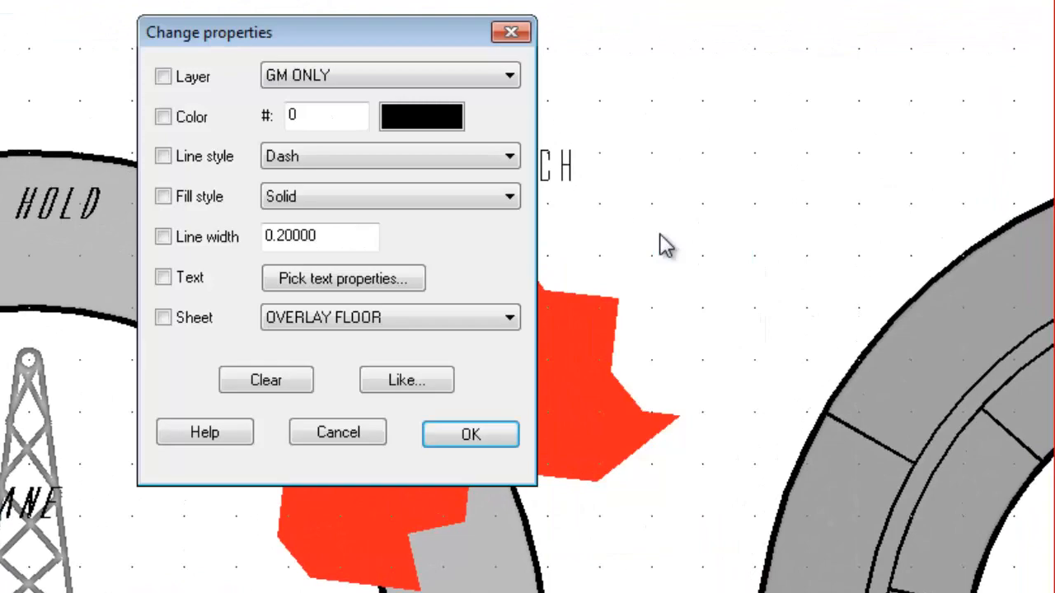
{"action": "left_click", "coordinate": [163, 317]}
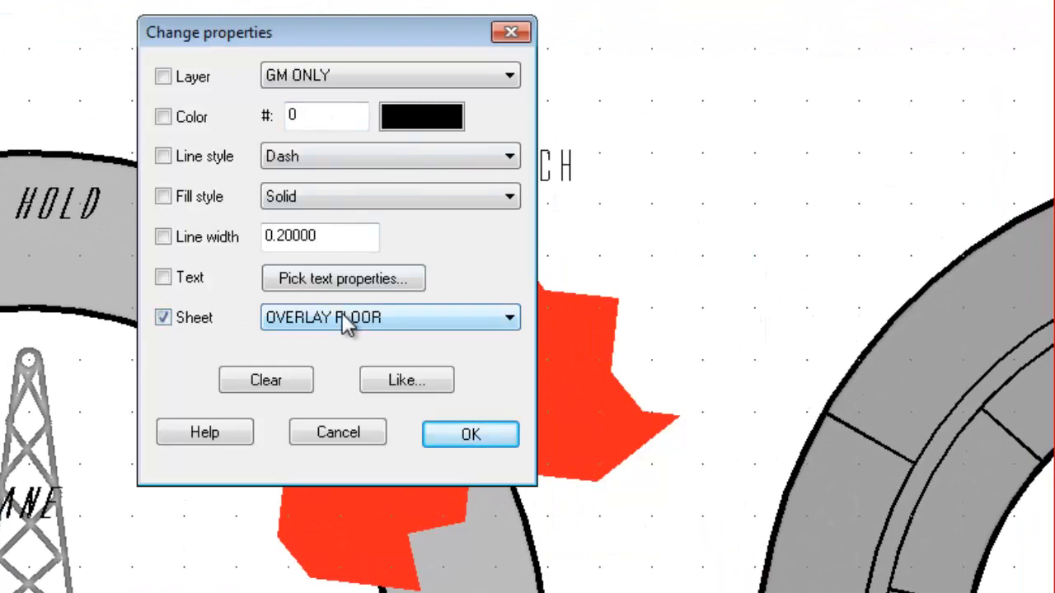
{"action": "left_click", "coordinate": [471, 435]}
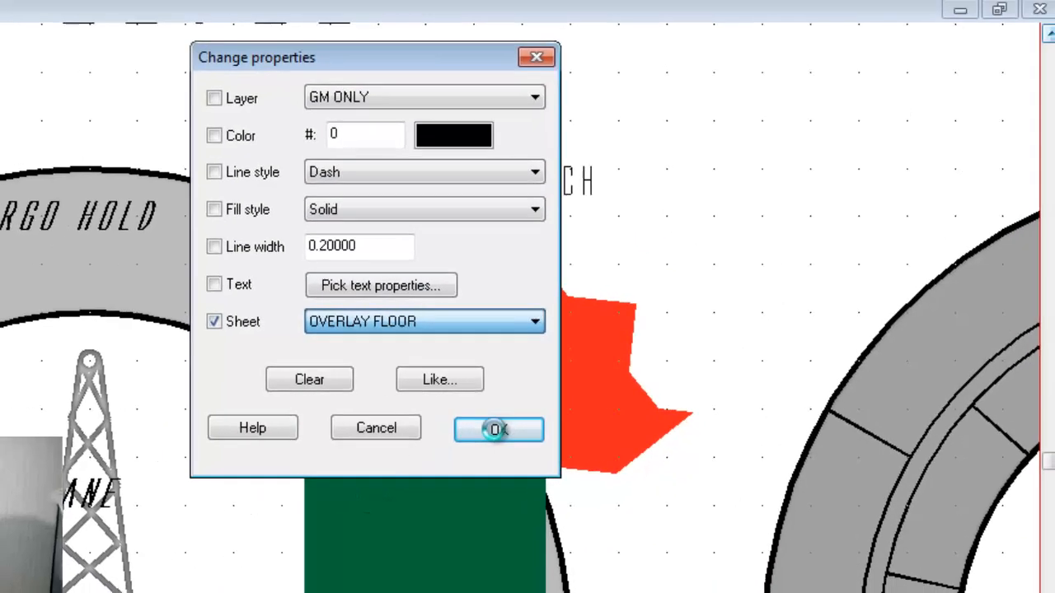
{"action": "left_click", "coordinate": [498, 430]}
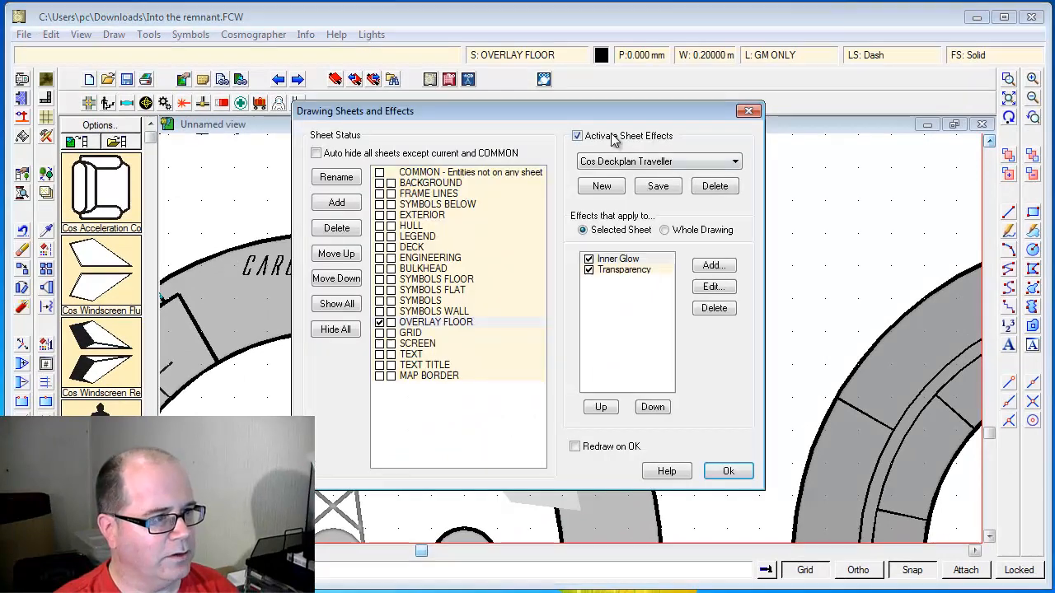
{"action": "left_click", "coordinate": [728, 471]}
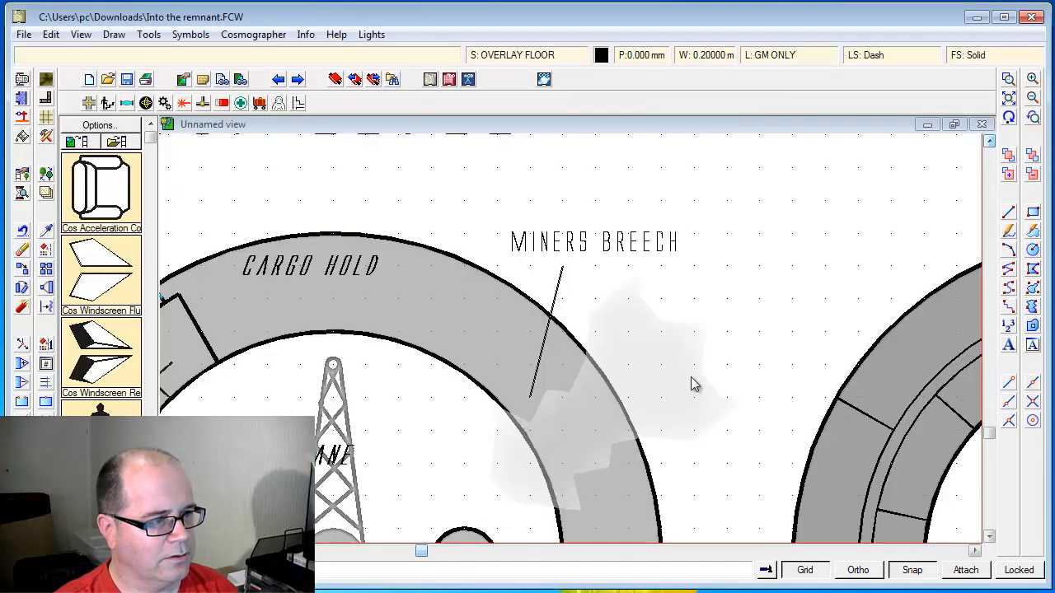
{"action": "mouse_move", "coordinate": [699, 287]}
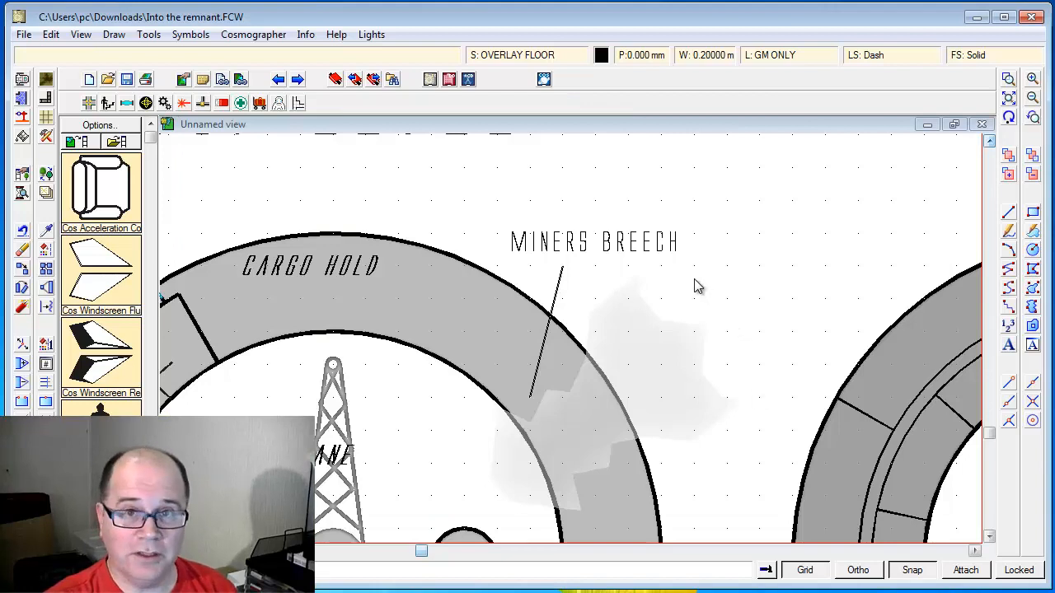
{"action": "mouse_move", "coordinate": [688, 284]}
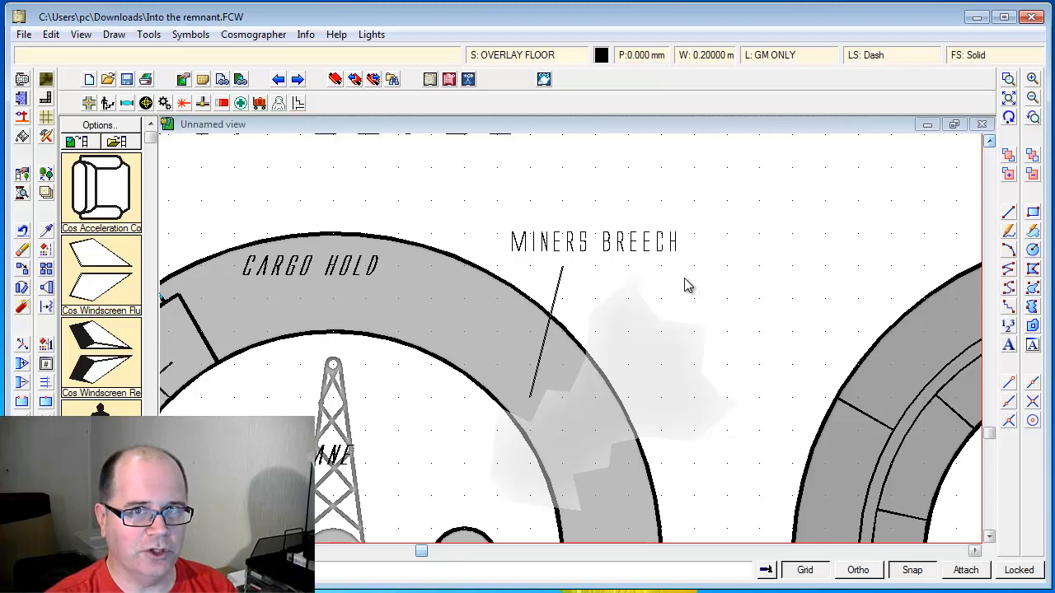
{"action": "mouse_move", "coordinate": [551, 259]}
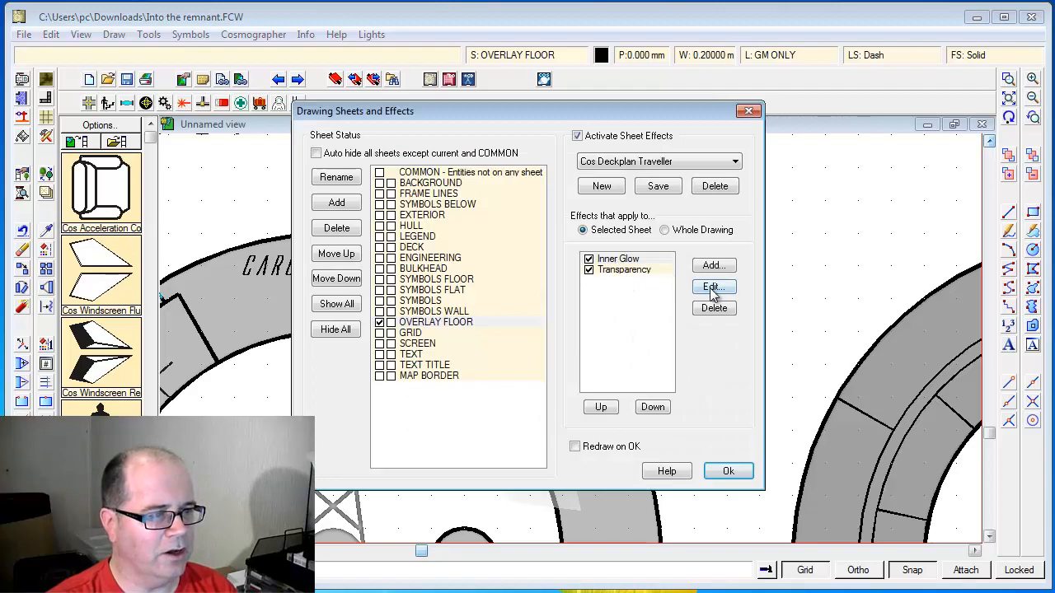
- Set the OVERLAY FLOOR Inner Glow to blur 2 and brightness 2
{"action": "left_click", "coordinate": [712, 287]}
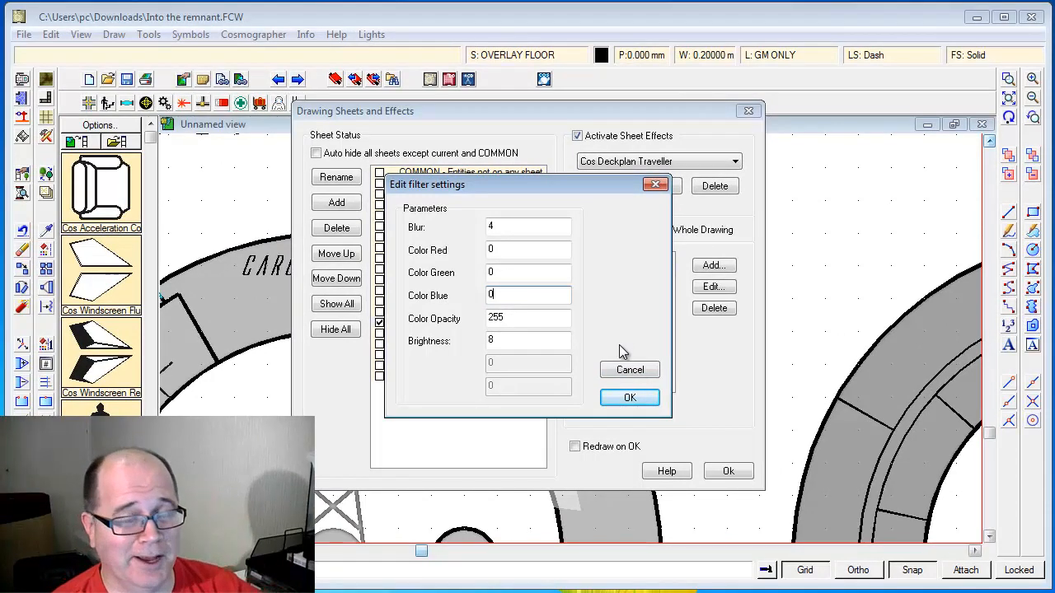
{"action": "left_click", "coordinate": [630, 397]}
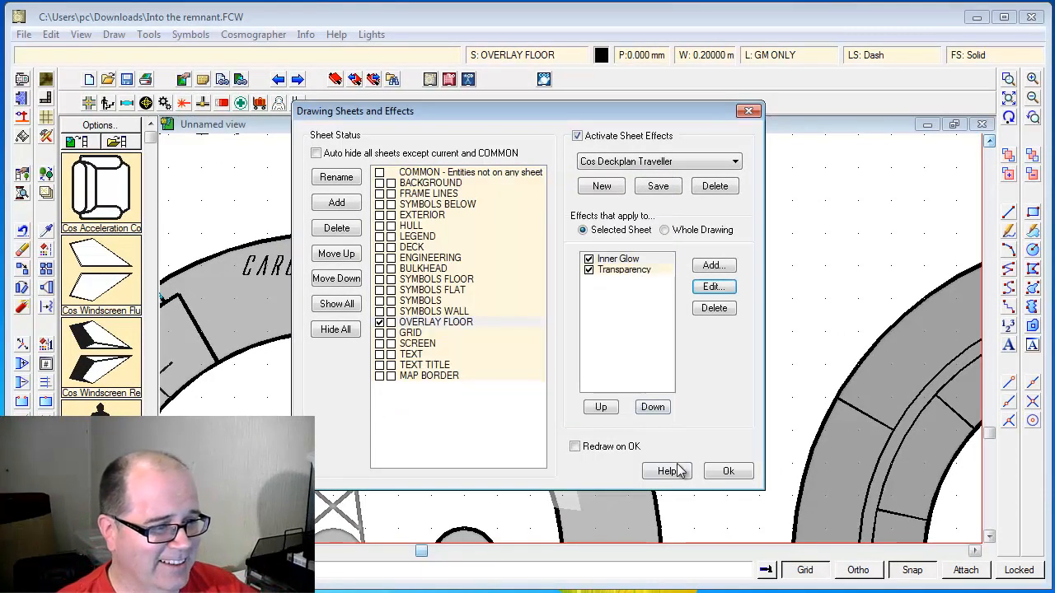
{"action": "left_click", "coordinate": [727, 470]}
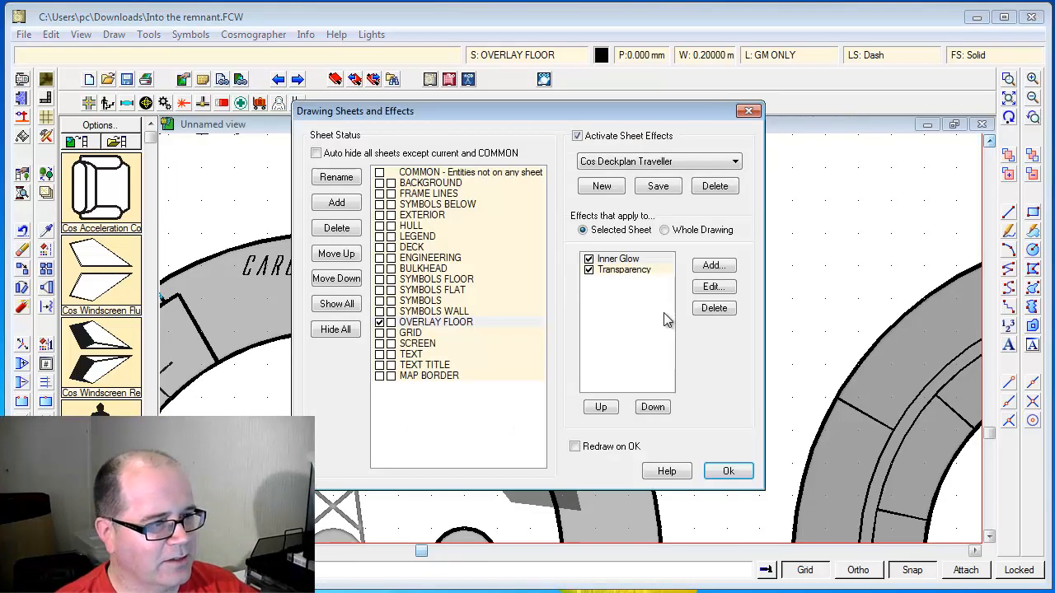
{"action": "left_click", "coordinate": [713, 286]}
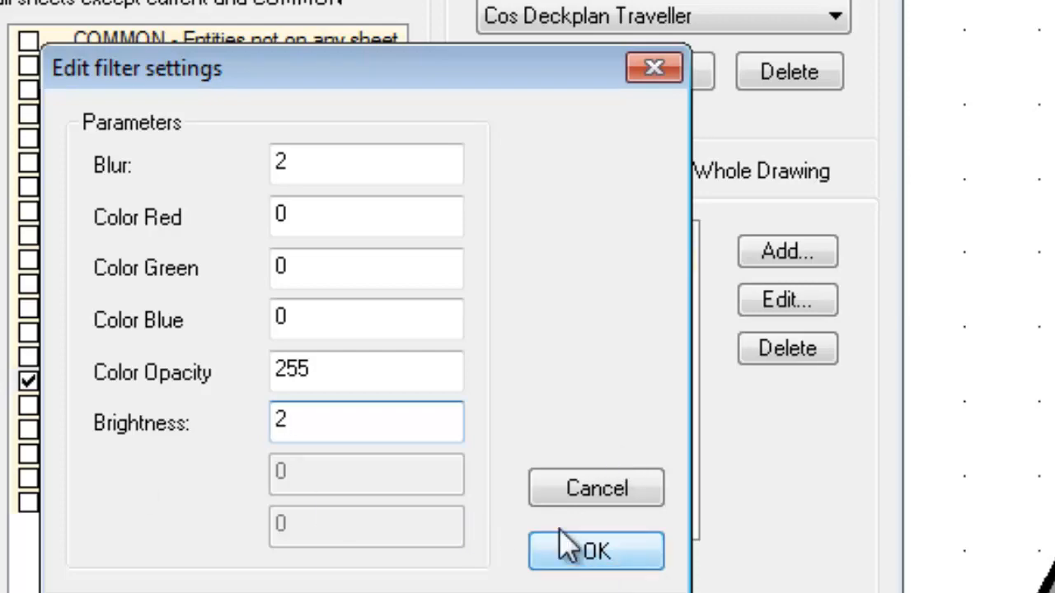
{"action": "left_click", "coordinate": [595, 550]}
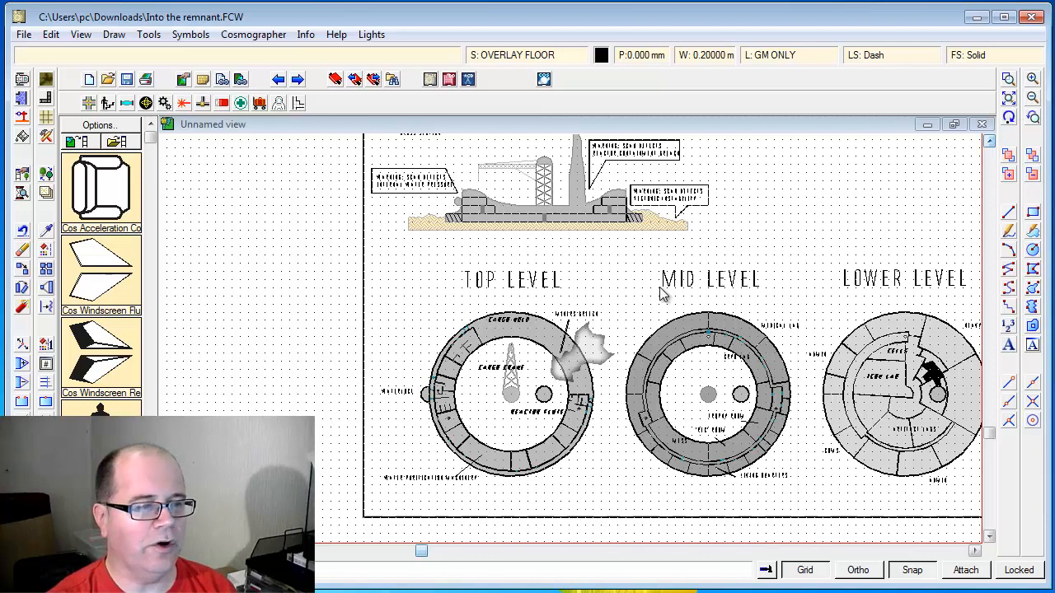
{"action": "mouse_move", "coordinate": [530, 338]}
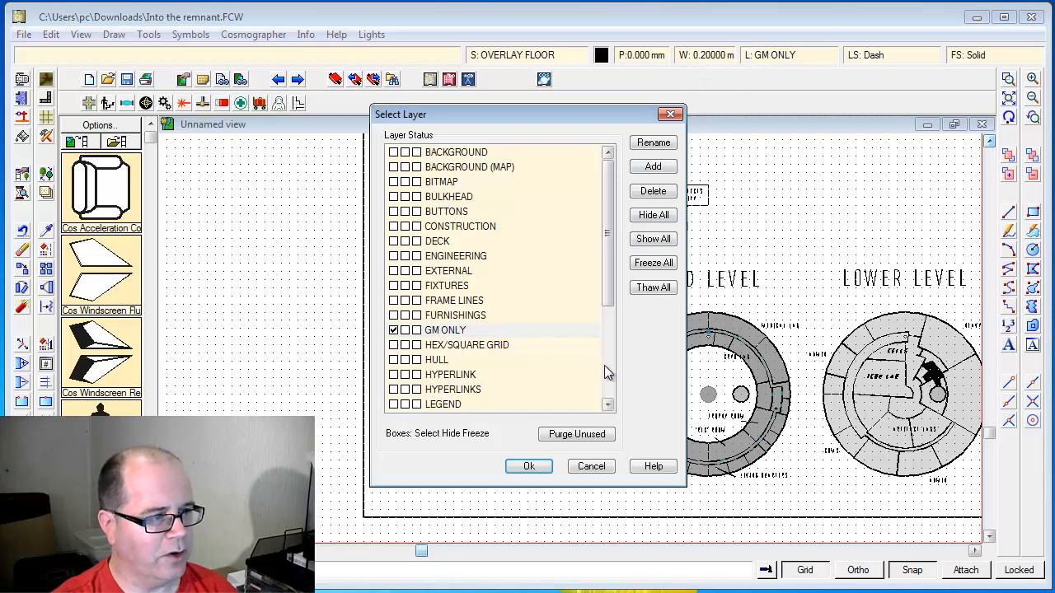
- Make HEX/SQUARE GRID the current layer and hide the GM ONLY layer
{"action": "scroll", "scroll_direction": "down", "scroll_amount": 3}
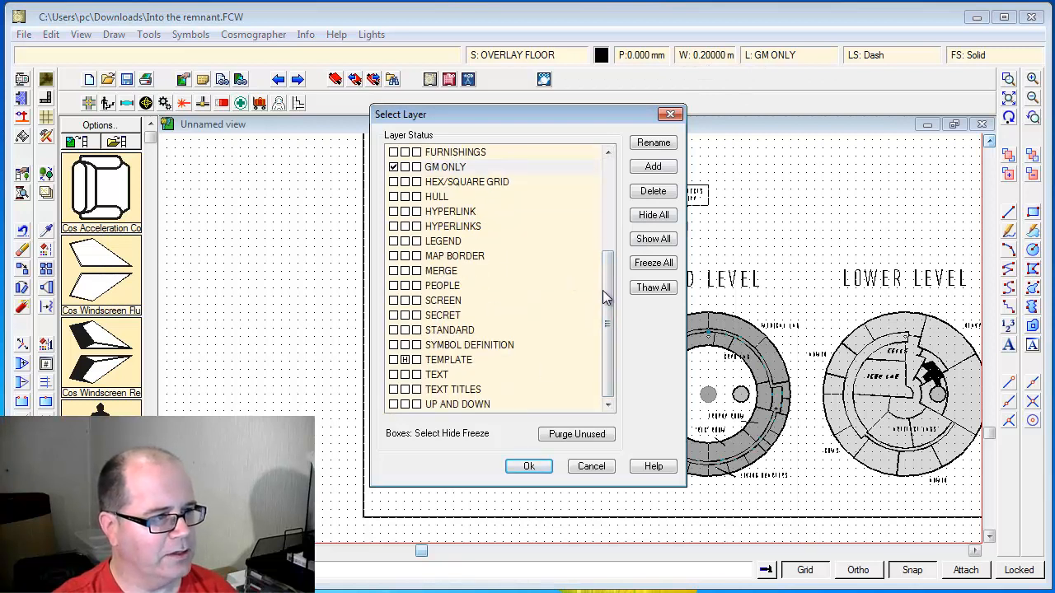
{"action": "scroll", "scroll_direction": "up", "scroll_amount": 3}
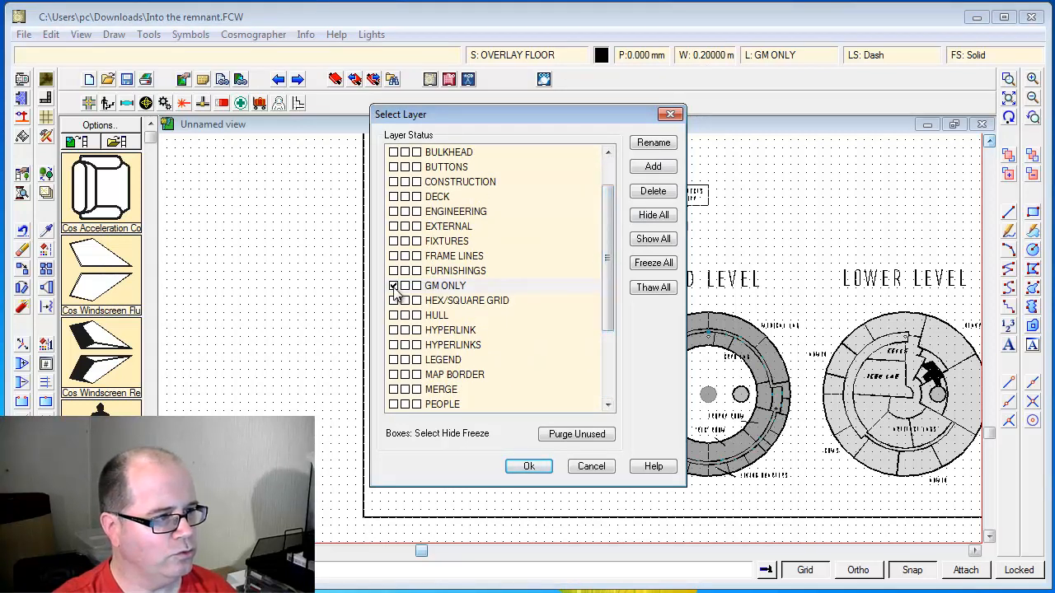
{"action": "left_click", "coordinate": [394, 300]}
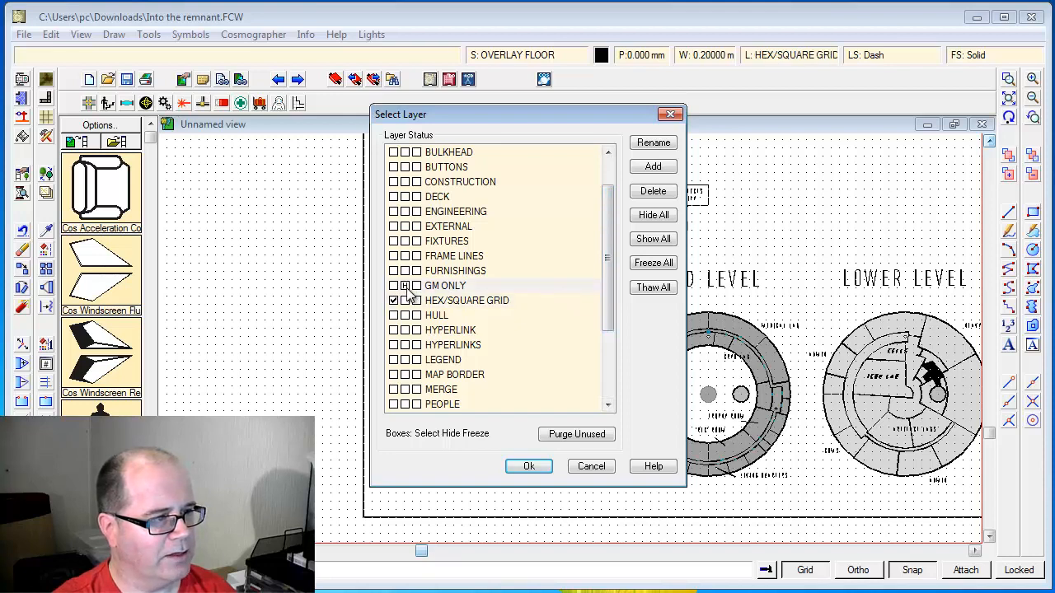
{"action": "left_click", "coordinate": [528, 465]}
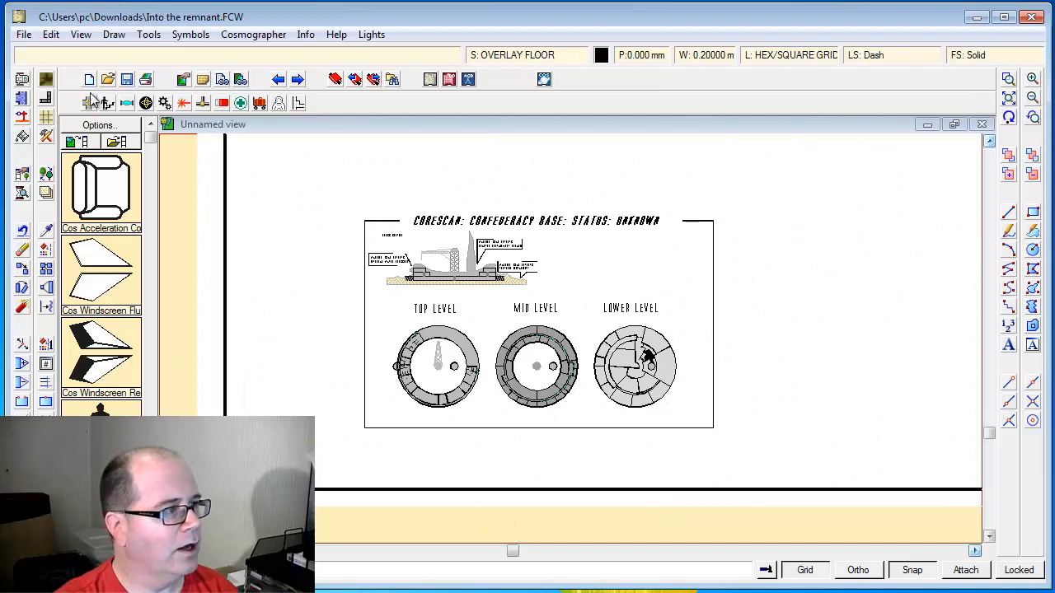
- Begin saving the players' version of the map as a separate image
{"action": "left_click", "coordinate": [23, 34]}
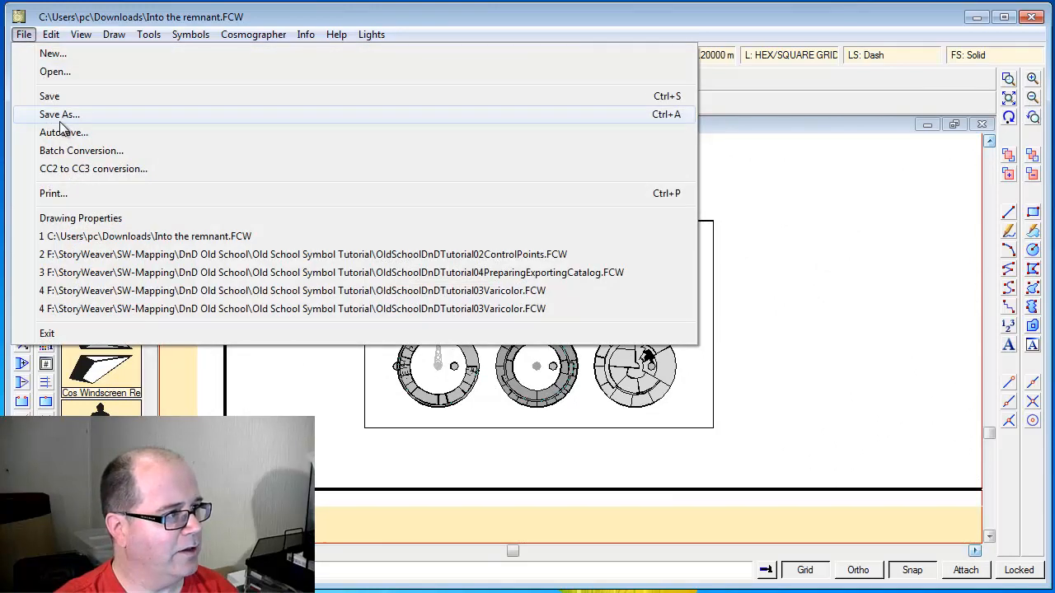
{"action": "left_click", "coordinate": [58, 114]}
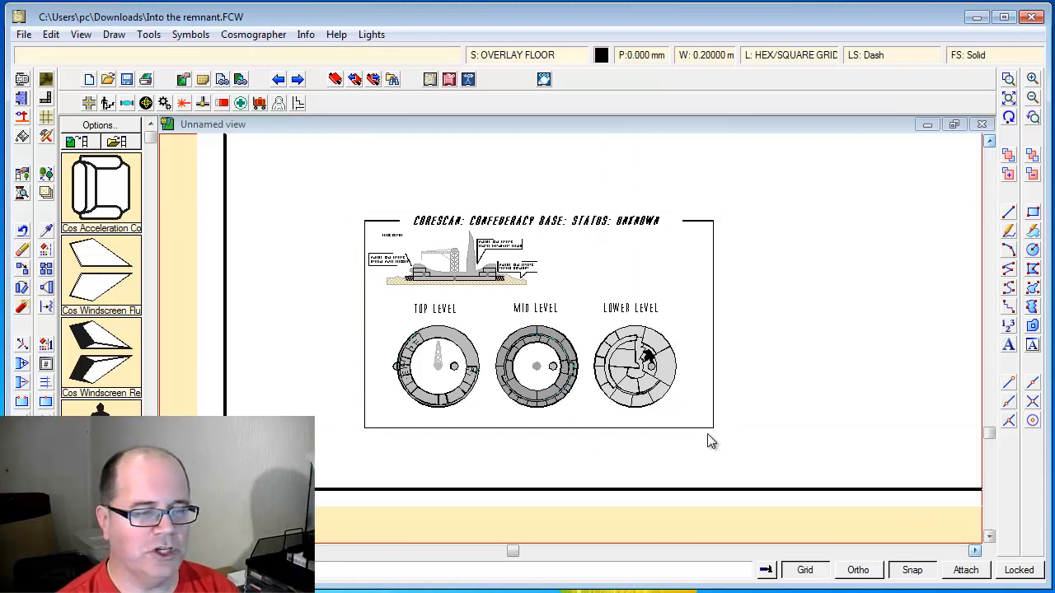
{"action": "mouse_move", "coordinate": [608, 183]}
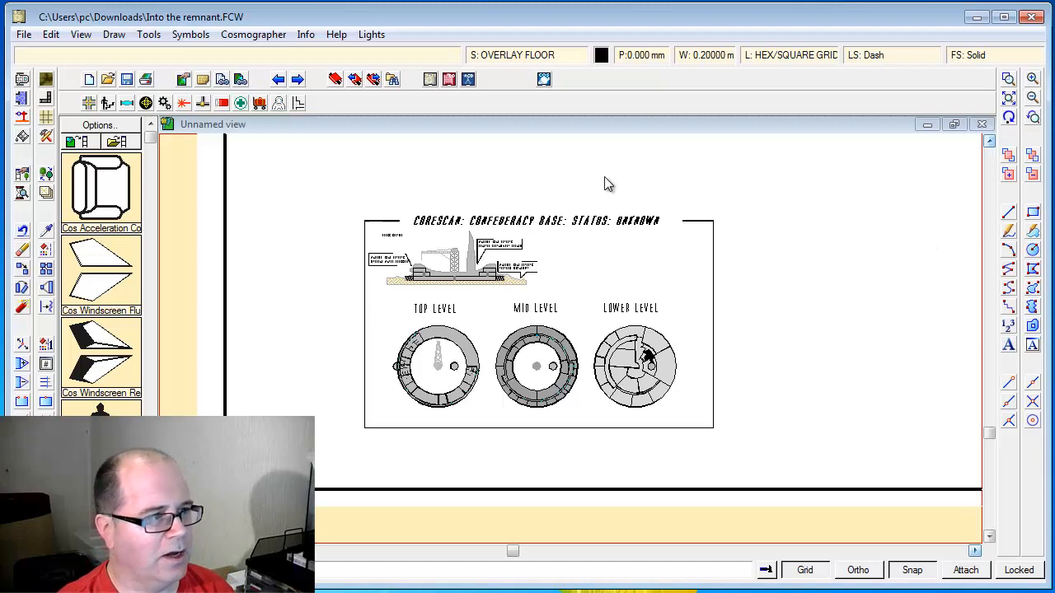
{"action": "mouse_move", "coordinate": [1033, 373]}
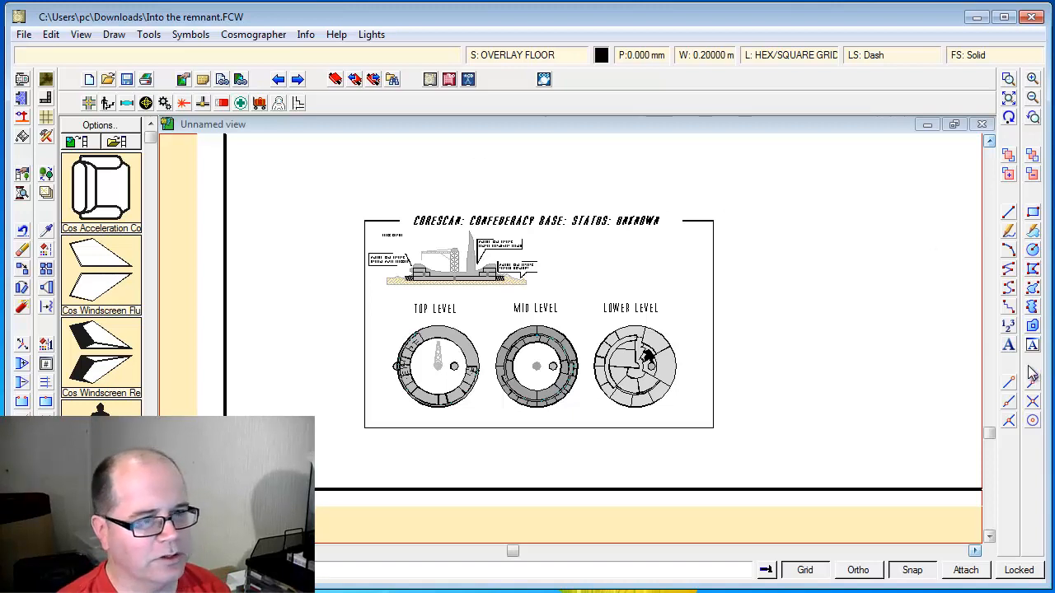
{"action": "mouse_move", "coordinate": [404, 137]}
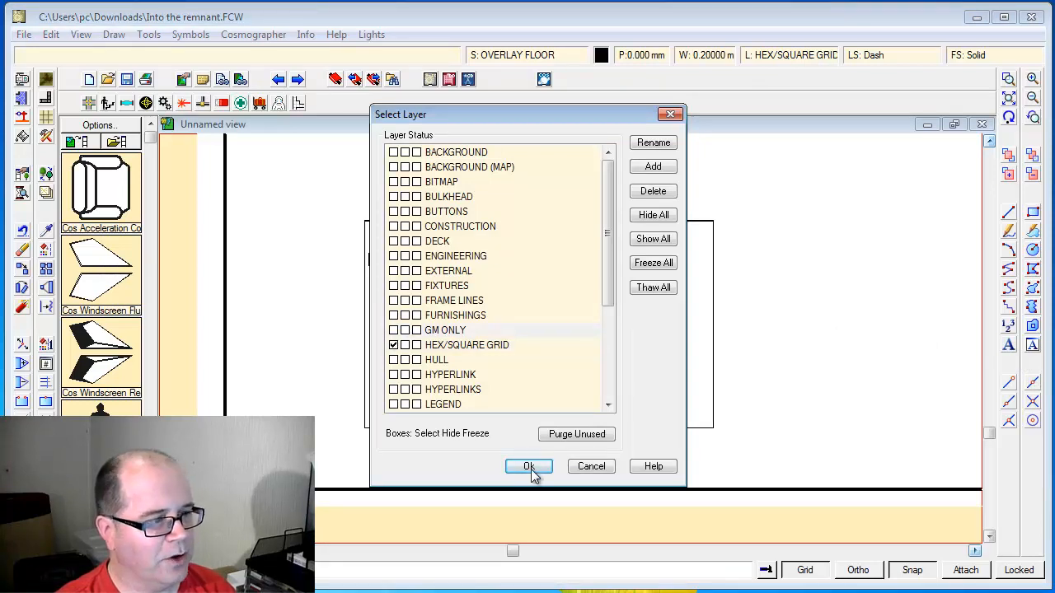
- Restore the GM ONLY layer and save the GM version of the map image
{"action": "left_click", "coordinate": [529, 466]}
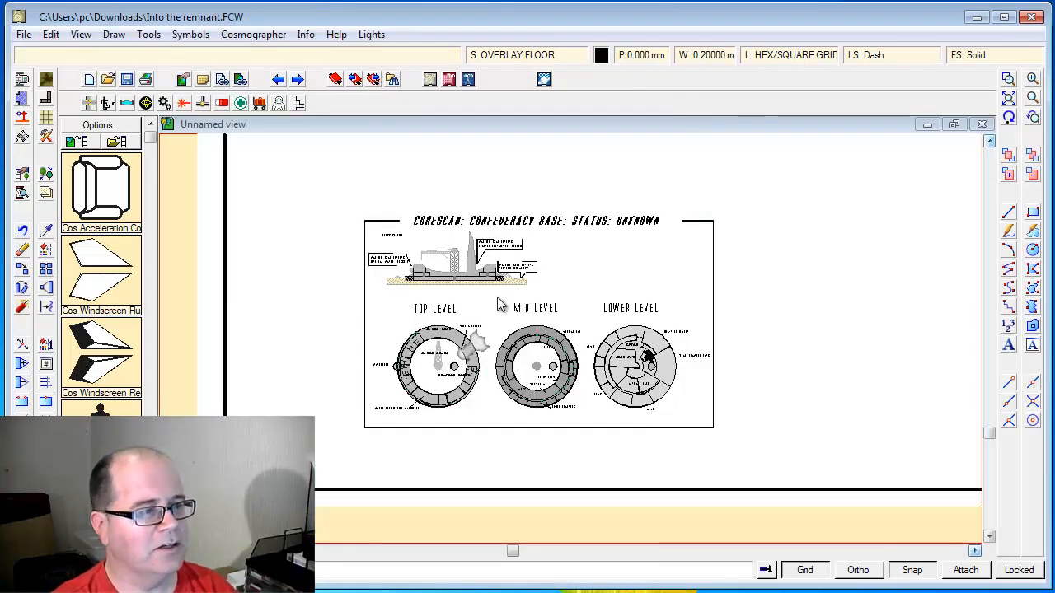
{"action": "mouse_move", "coordinate": [730, 241]}
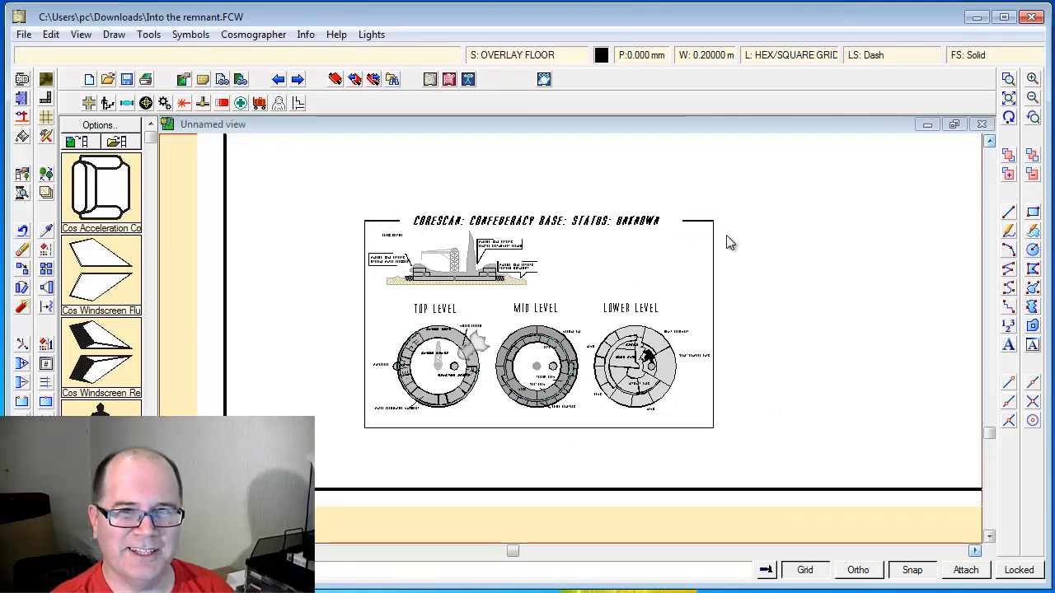
{"action": "mouse_move", "coordinate": [479, 350]}
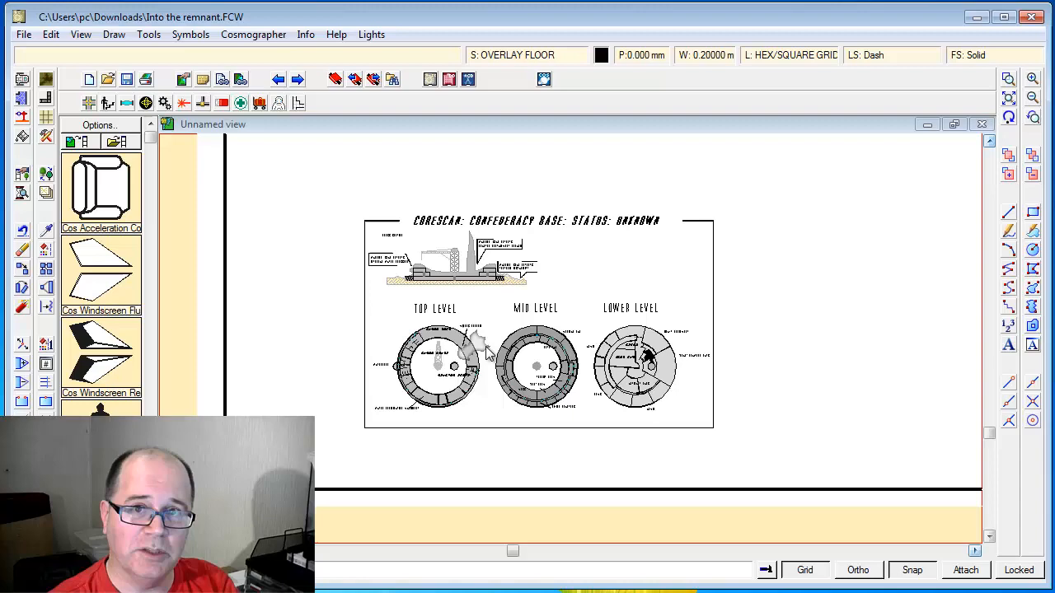
{"action": "mouse_move", "coordinate": [458, 326]}
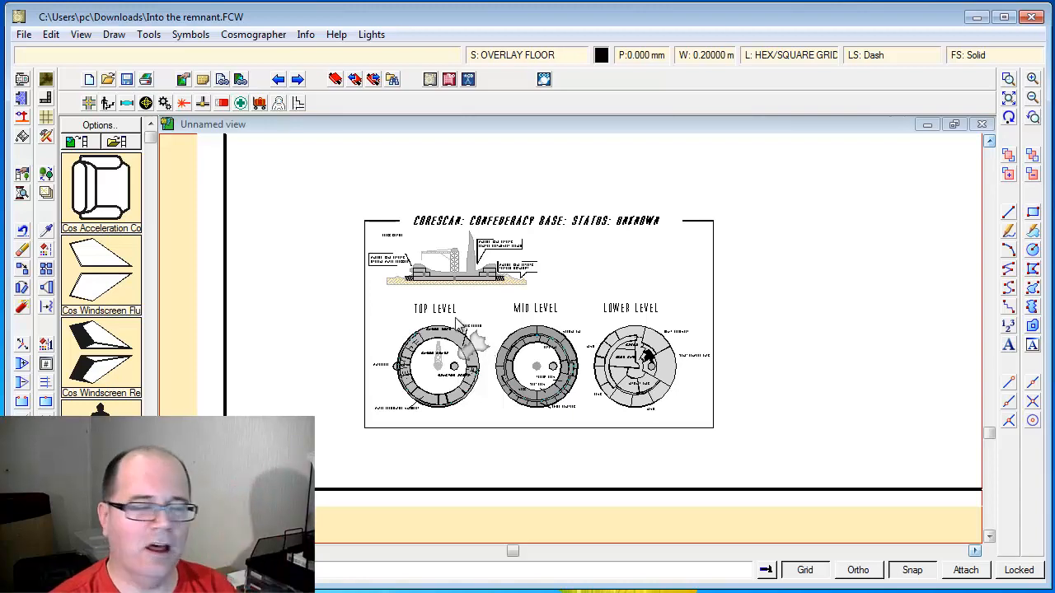
{"action": "mouse_move", "coordinate": [213, 152]}
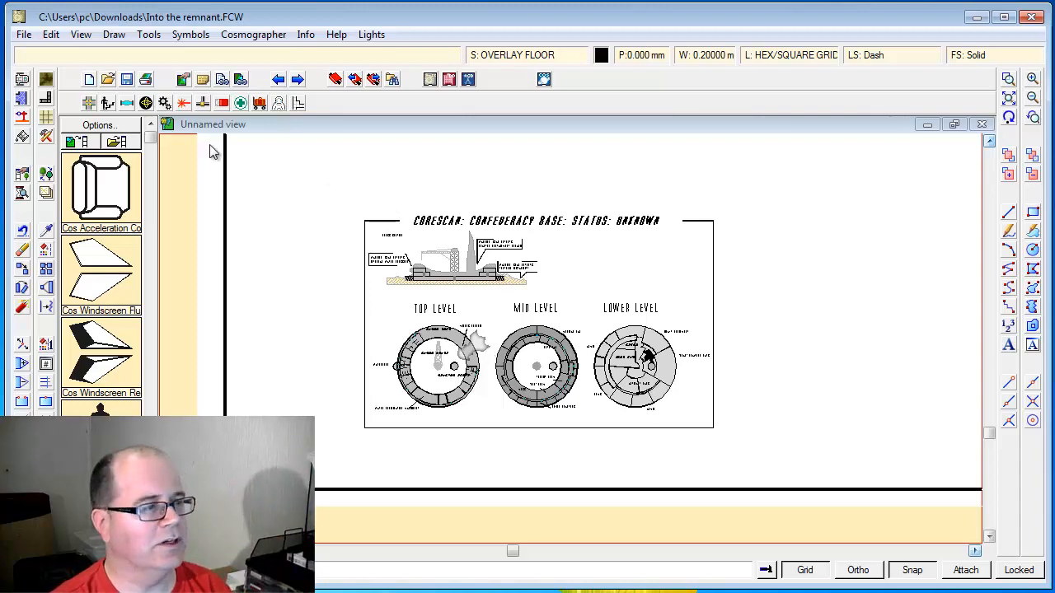
{"action": "left_click", "coordinate": [23, 34]}
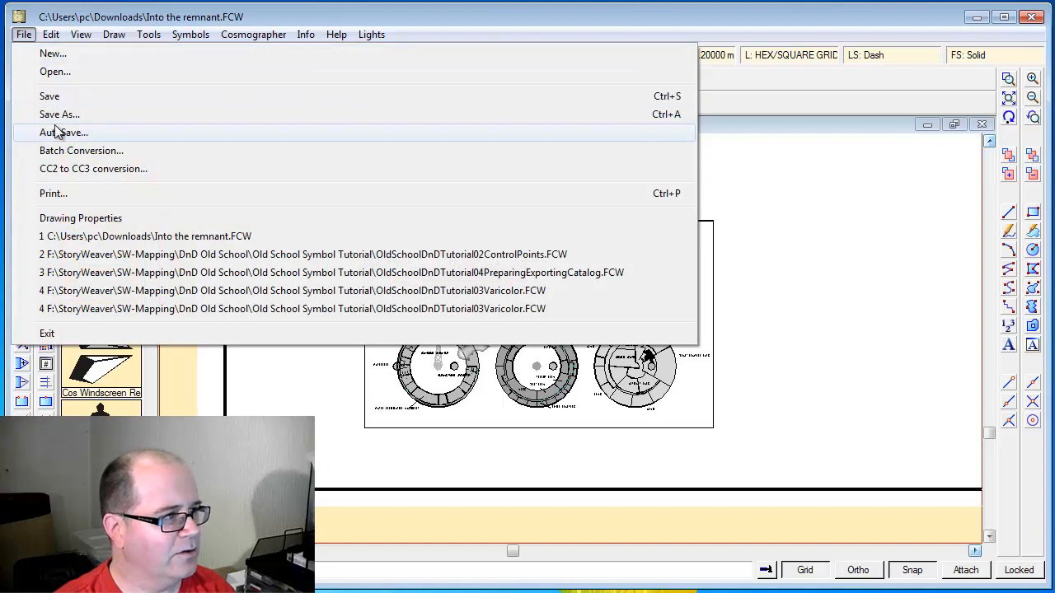
{"action": "left_click", "coordinate": [59, 114]}
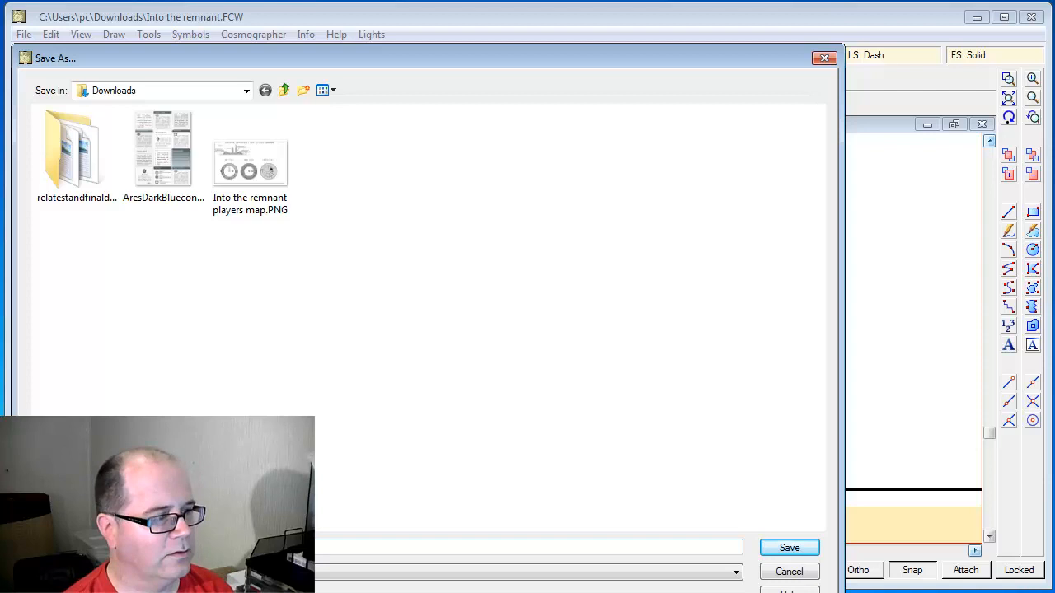
{"action": "left_click", "coordinate": [789, 548]}
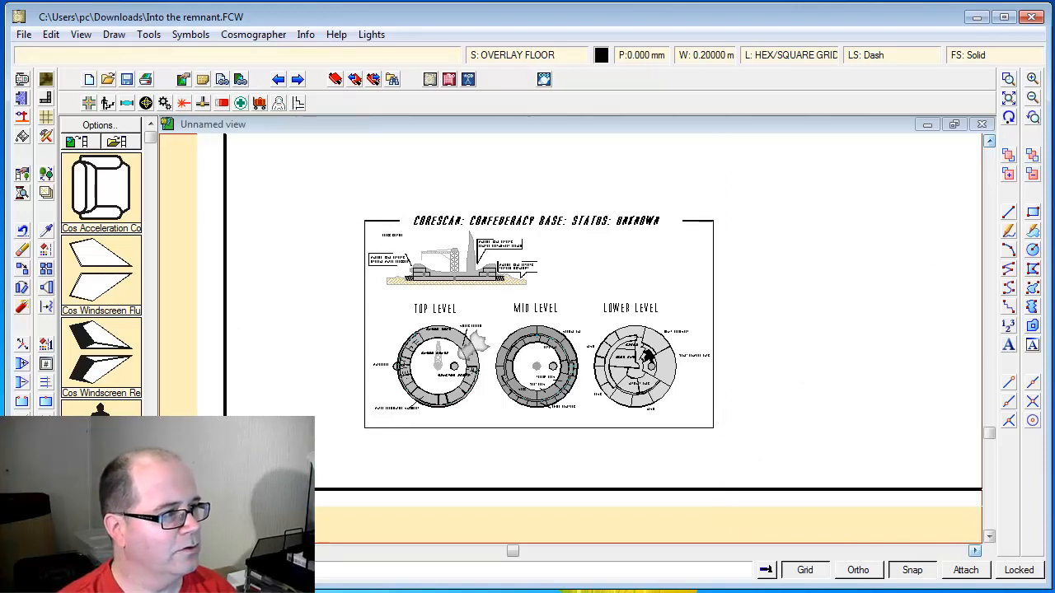
- Browse to the Downloads folder and open the exported GM only map image
{"action": "left_click", "coordinate": [107, 79]}
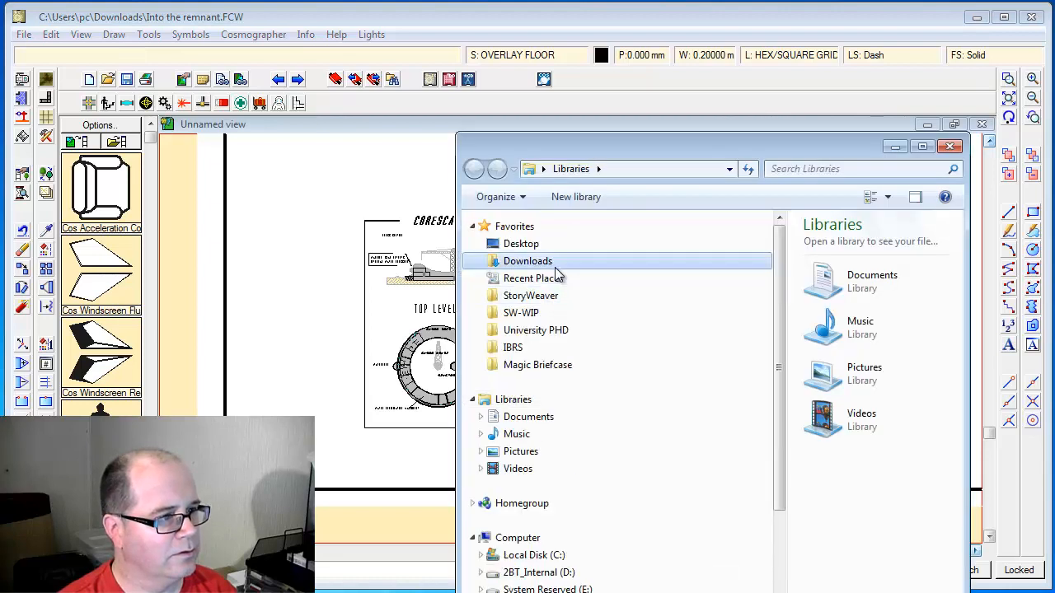
{"action": "double_click", "coordinate": [528, 261]}
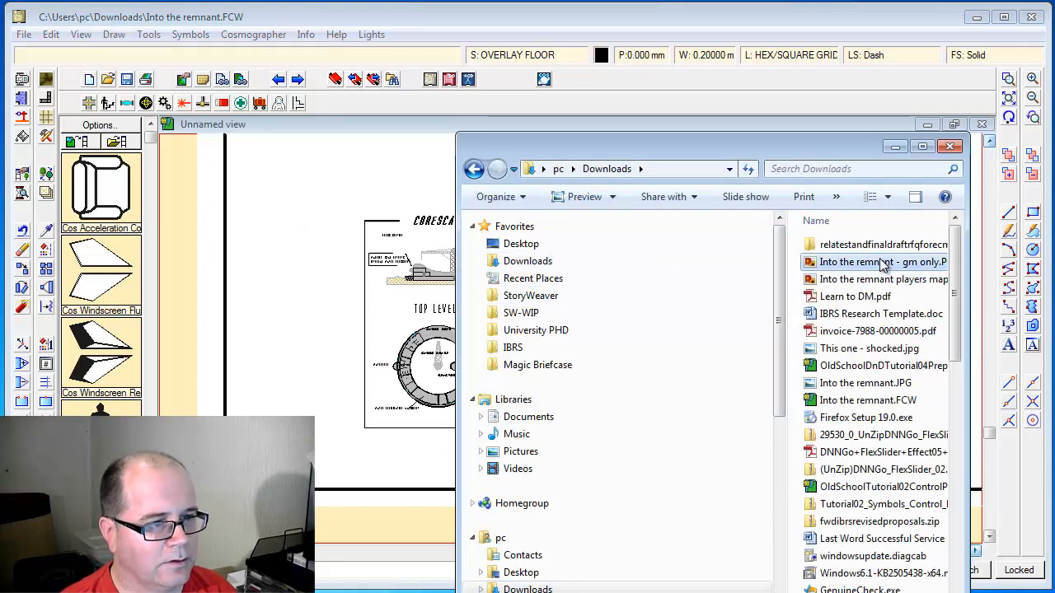
{"action": "double_click", "coordinate": [881, 262]}
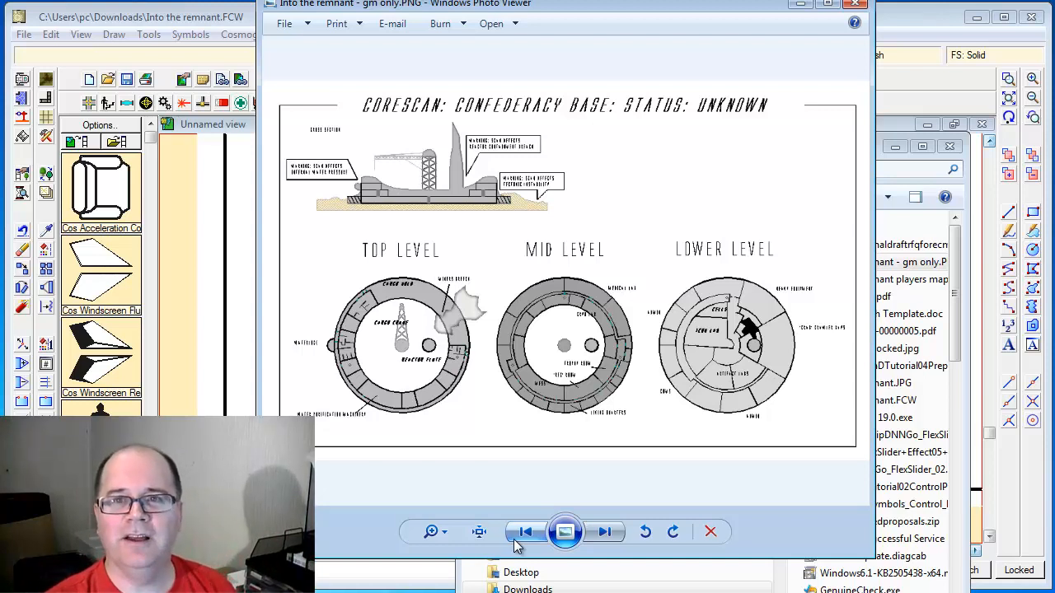
{"action": "mouse_move", "coordinate": [635, 487]}
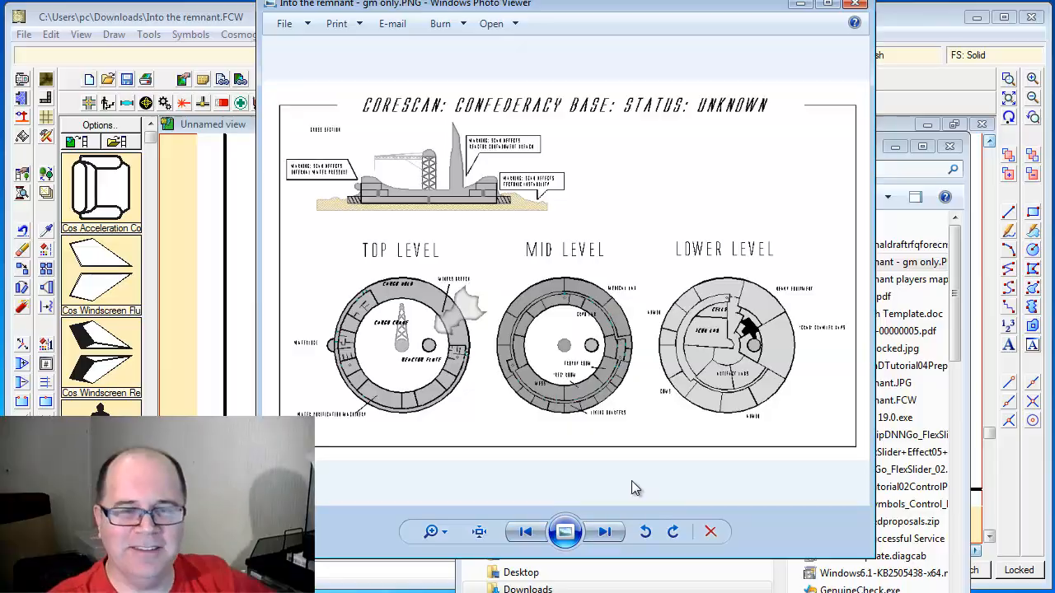